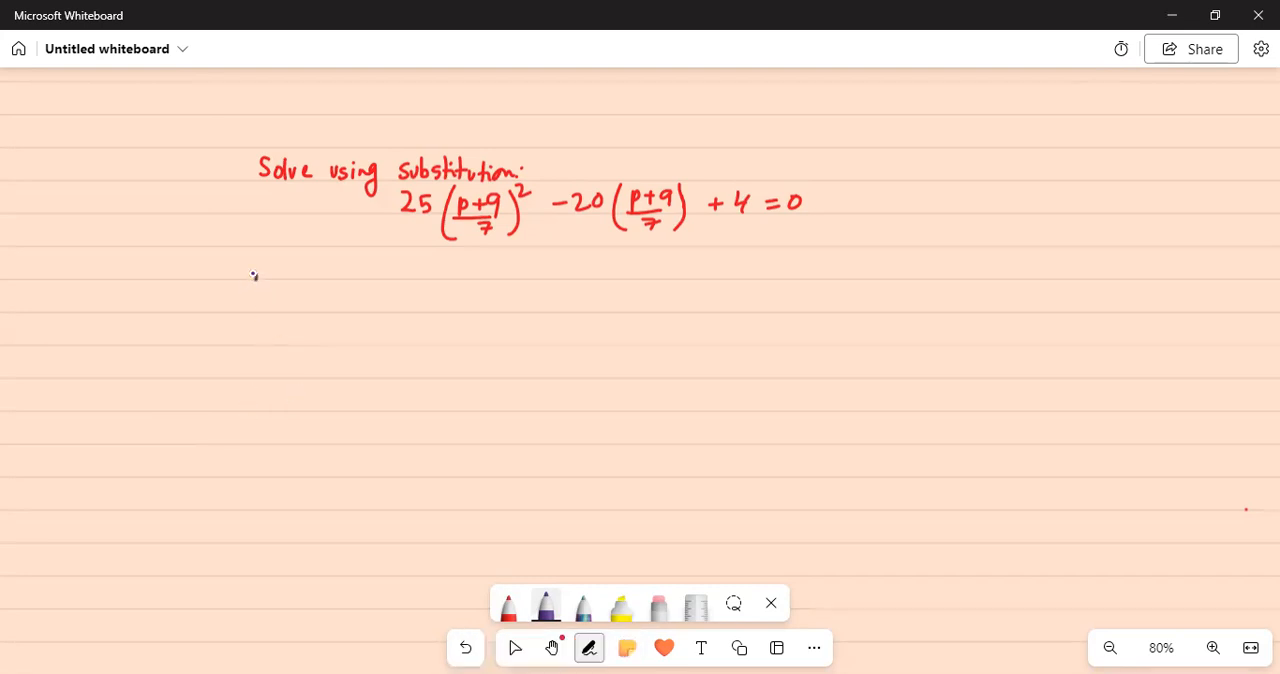
In purple ink, write 'Substitute (p+9)/7 = x' below the problem
{"action": "left_click_drag", "start_coordinate": [245, 290], "coordinate": [292, 290]}
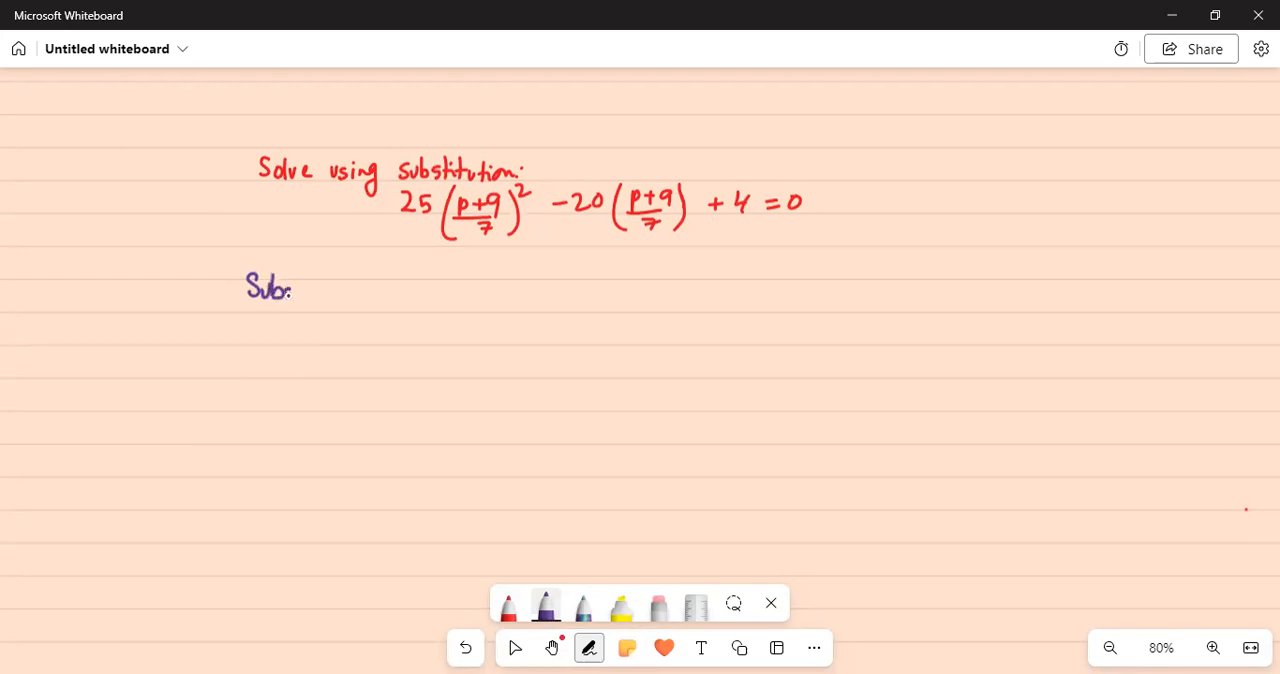
{"action": "left_click_drag", "start_coordinate": [293, 289], "coordinate": [340, 289]}
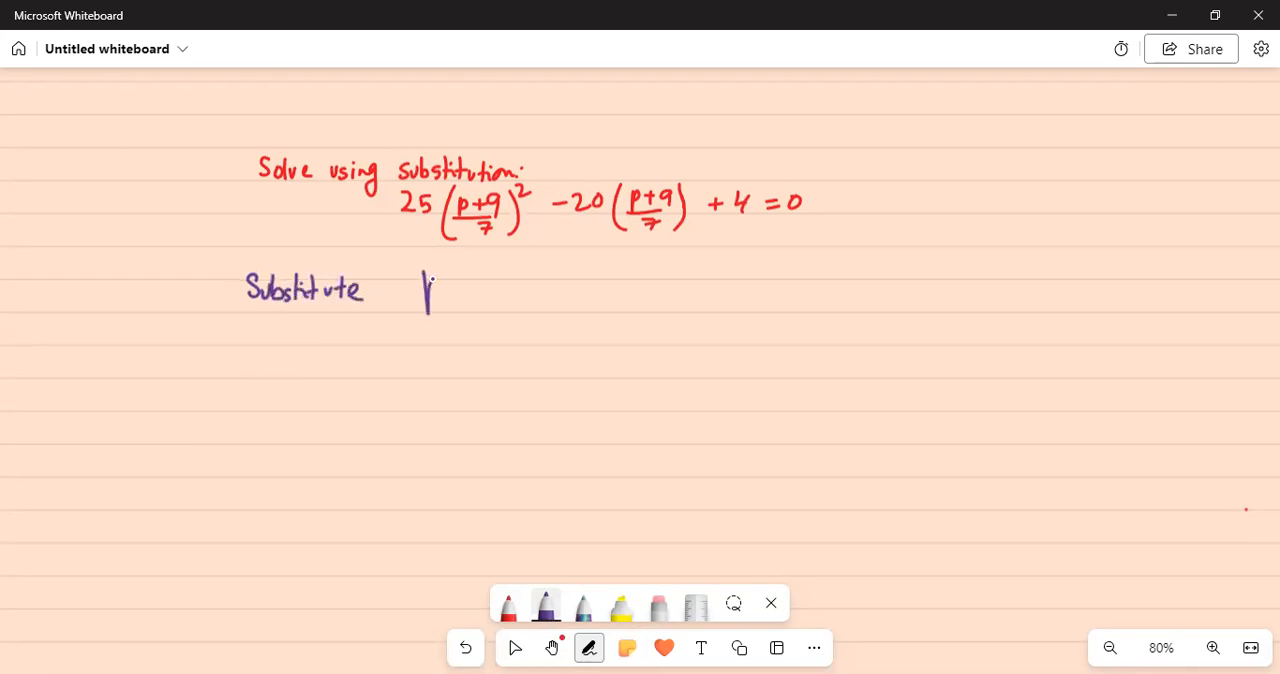
{"action": "left_click_drag", "start_coordinate": [425, 285], "coordinate": [490, 295]}
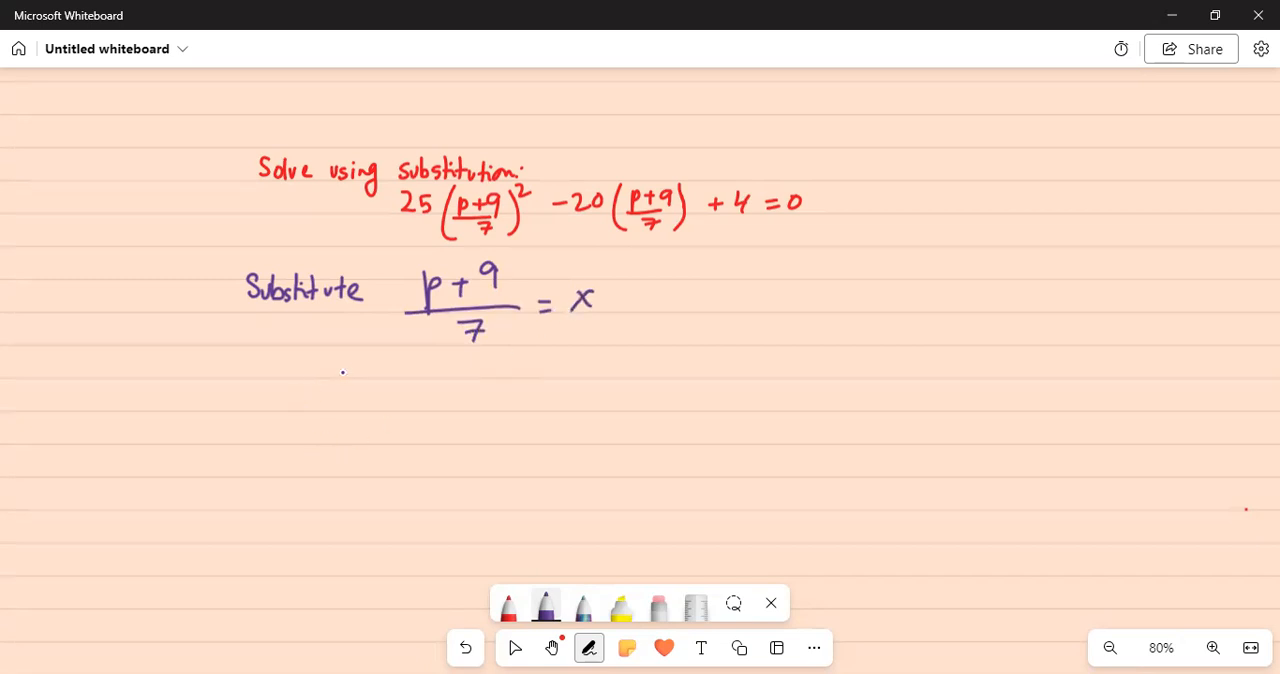
Write the substituted equation 25x² − 20x + 4 = 0 underneath
{"action": "left_click_drag", "start_coordinate": [340, 390], "coordinate": [390, 370]}
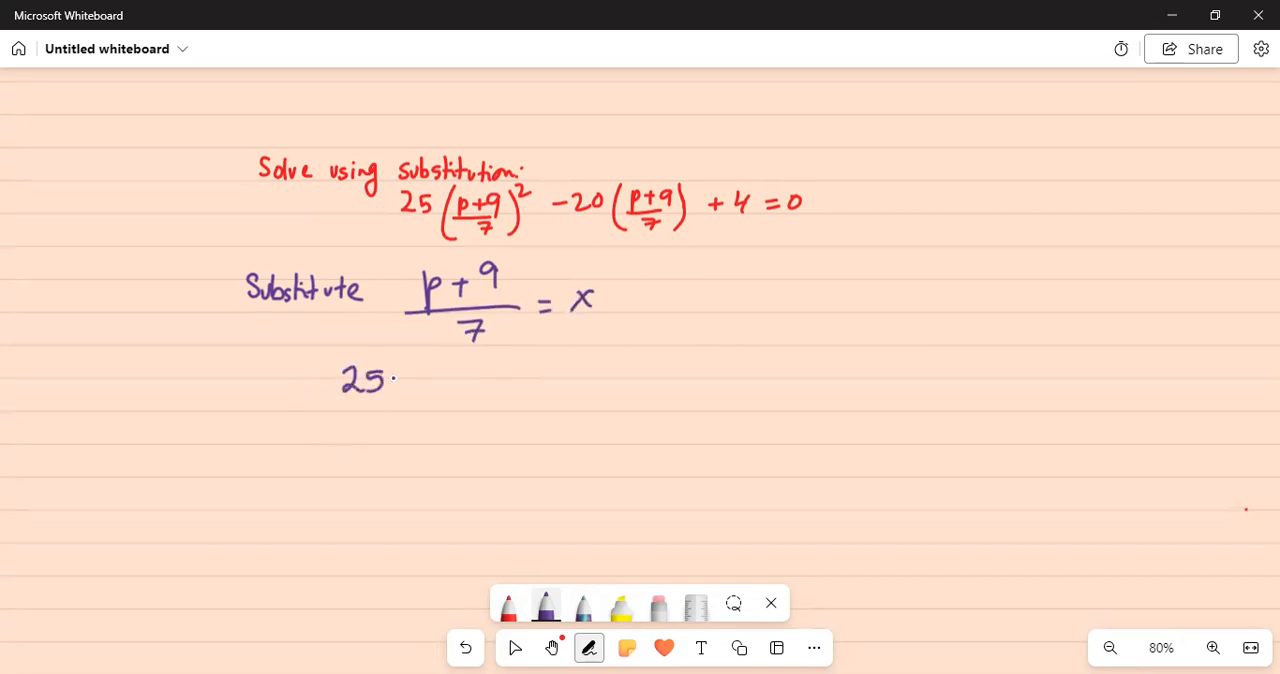
{"action": "left_click_drag", "start_coordinate": [400, 385], "coordinate": [420, 370]}
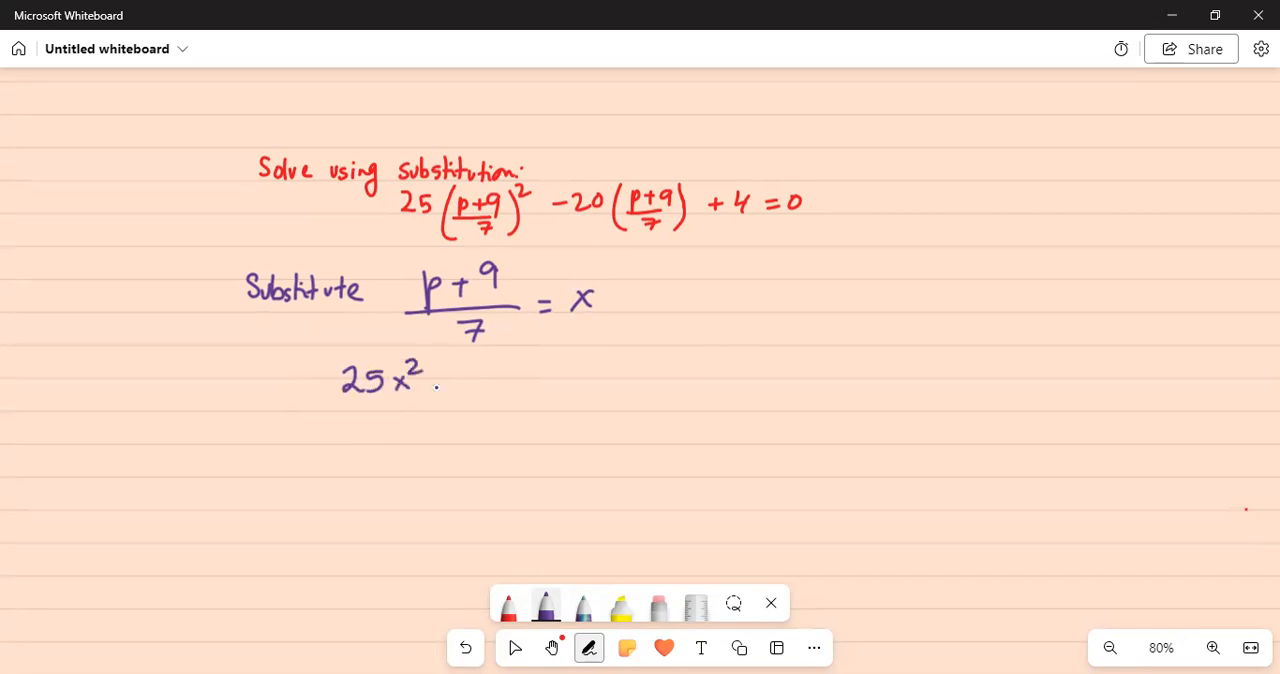
{"action": "left_click_drag", "start_coordinate": [435, 385], "coordinate": [505, 375]}
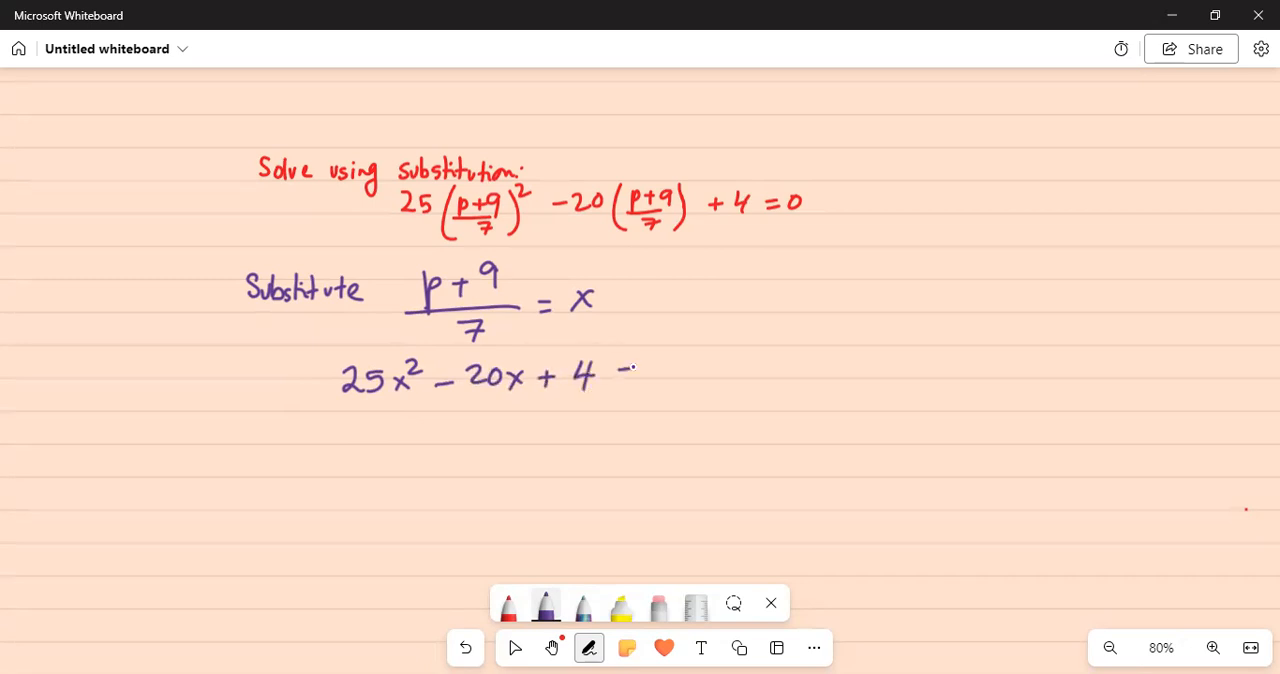
{"action": "left_click_drag", "start_coordinate": [625, 375], "coordinate": [675, 372]}
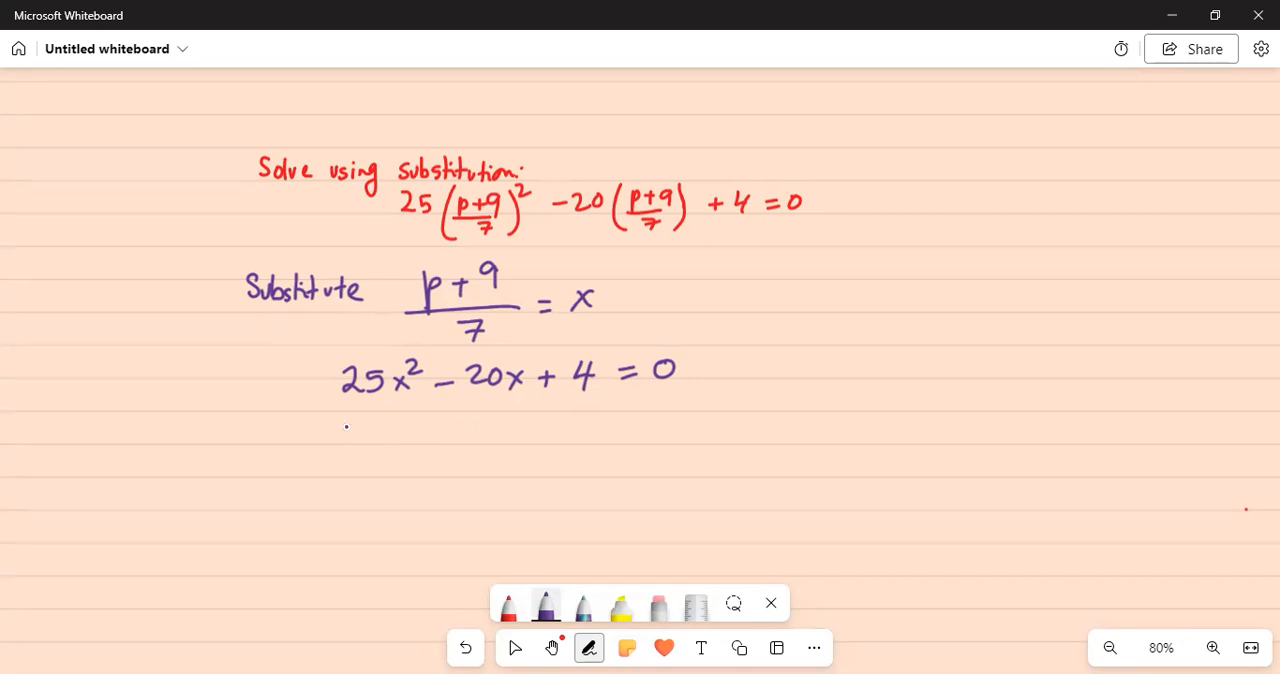
Write the coefficients a = 25, b = −20, c = 4 under the equation
{"action": "left_click_drag", "start_coordinate": [345, 425], "coordinate": [360, 420]}
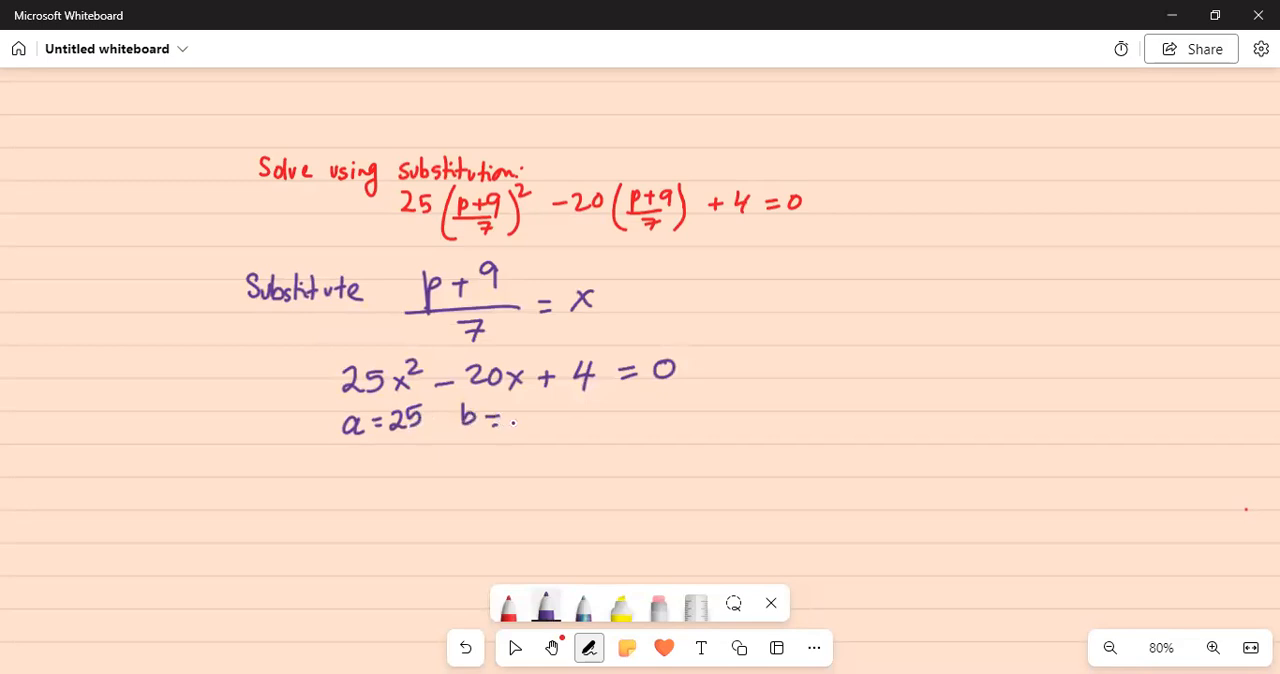
{"action": "left_click_drag", "start_coordinate": [490, 415], "coordinate": [555, 415]}
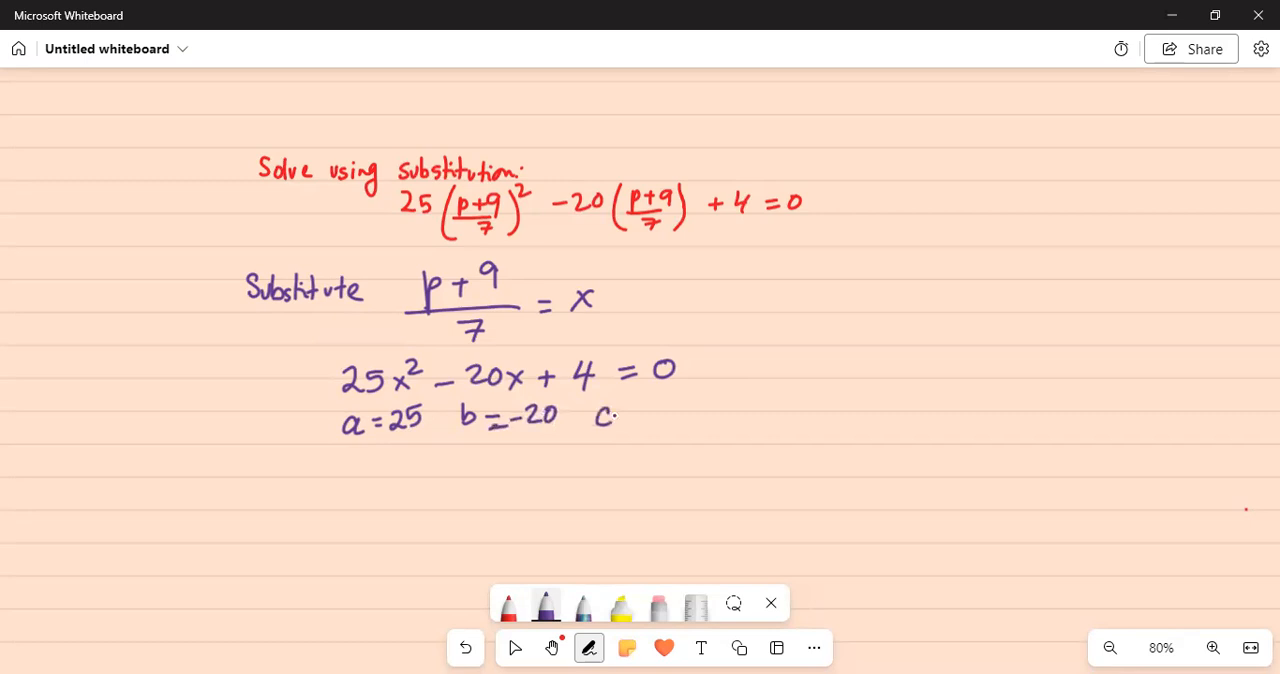
{"action": "left_click_drag", "start_coordinate": [620, 415], "coordinate": [665, 415]}
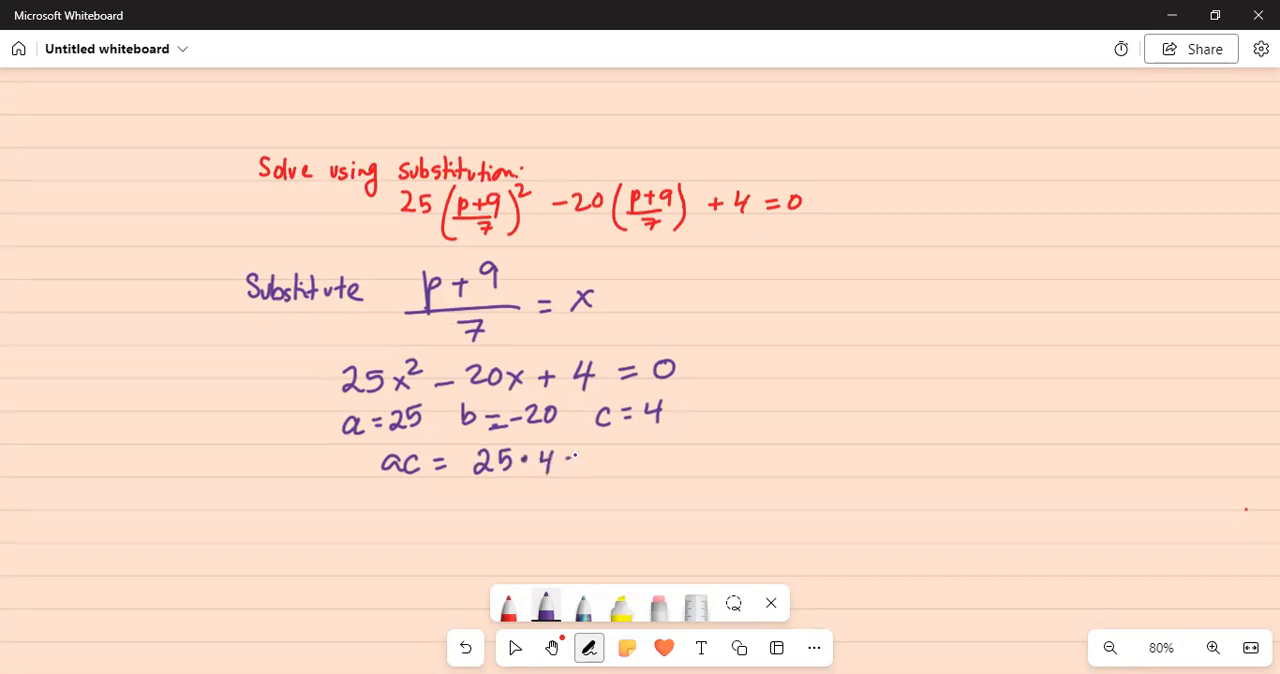
Show ac = 25·4 = 100 = (−10)(−10), with −10 − 10 = −20 = b
{"action": "left_click_drag", "start_coordinate": [575, 460], "coordinate": [635, 460]}
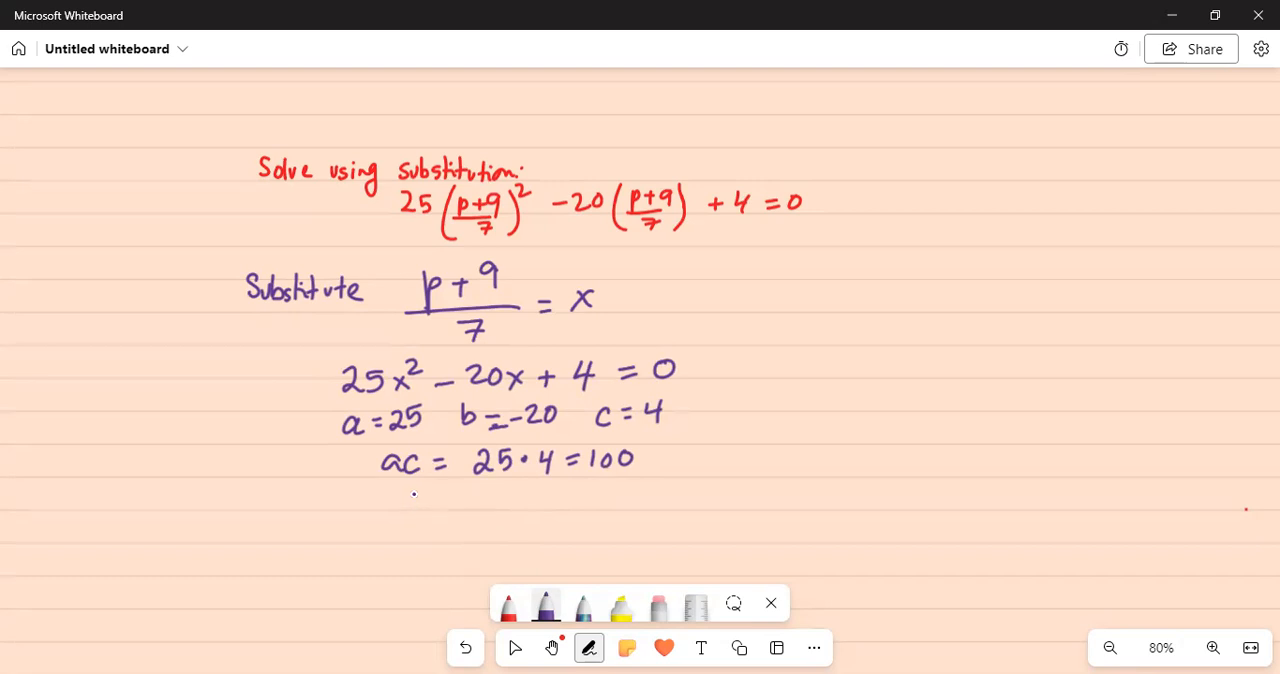
{"action": "left_click_drag", "start_coordinate": [410, 505], "coordinate": [425, 490]}
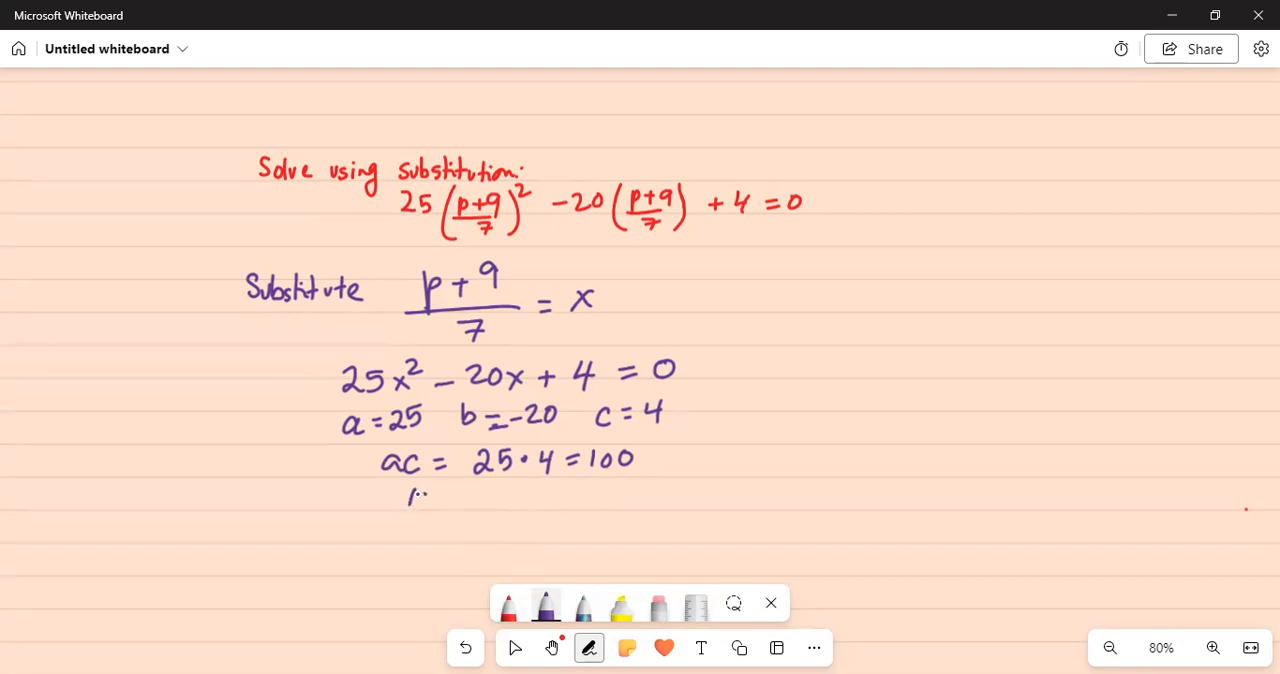
{"action": "type", "text": "100 = -10)"}
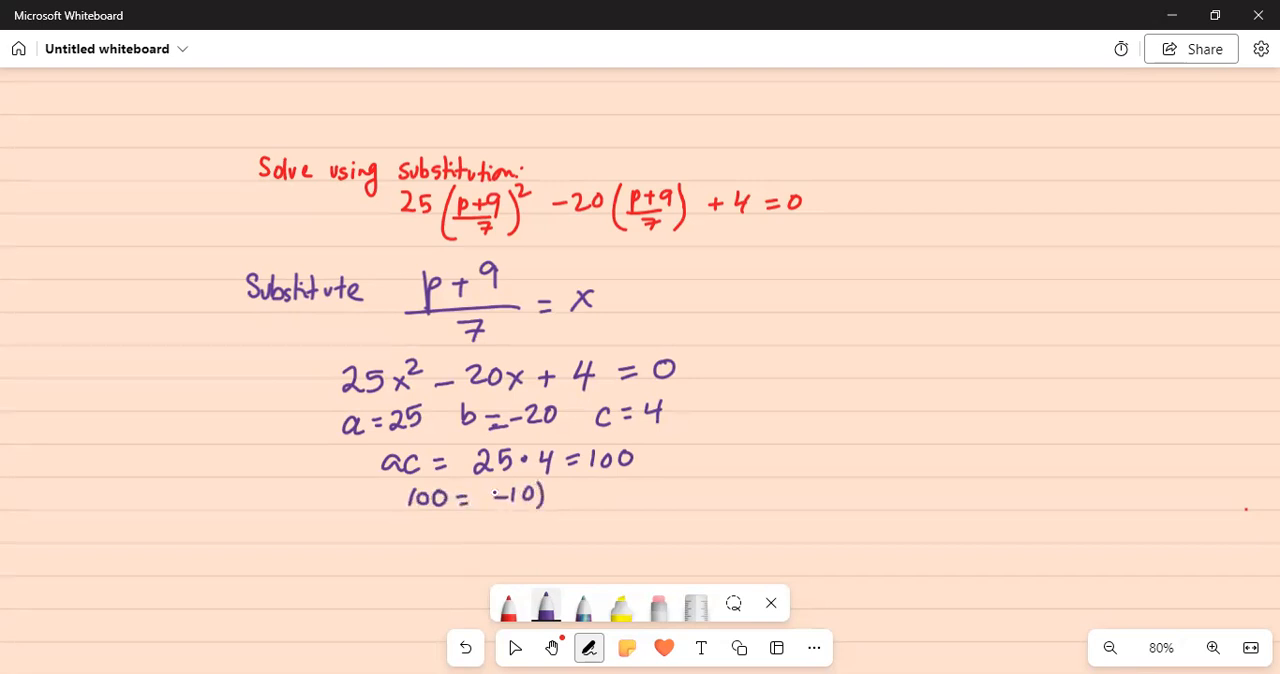
{"action": "left_click_drag", "start_coordinate": [490, 497], "coordinate": [595, 497]}
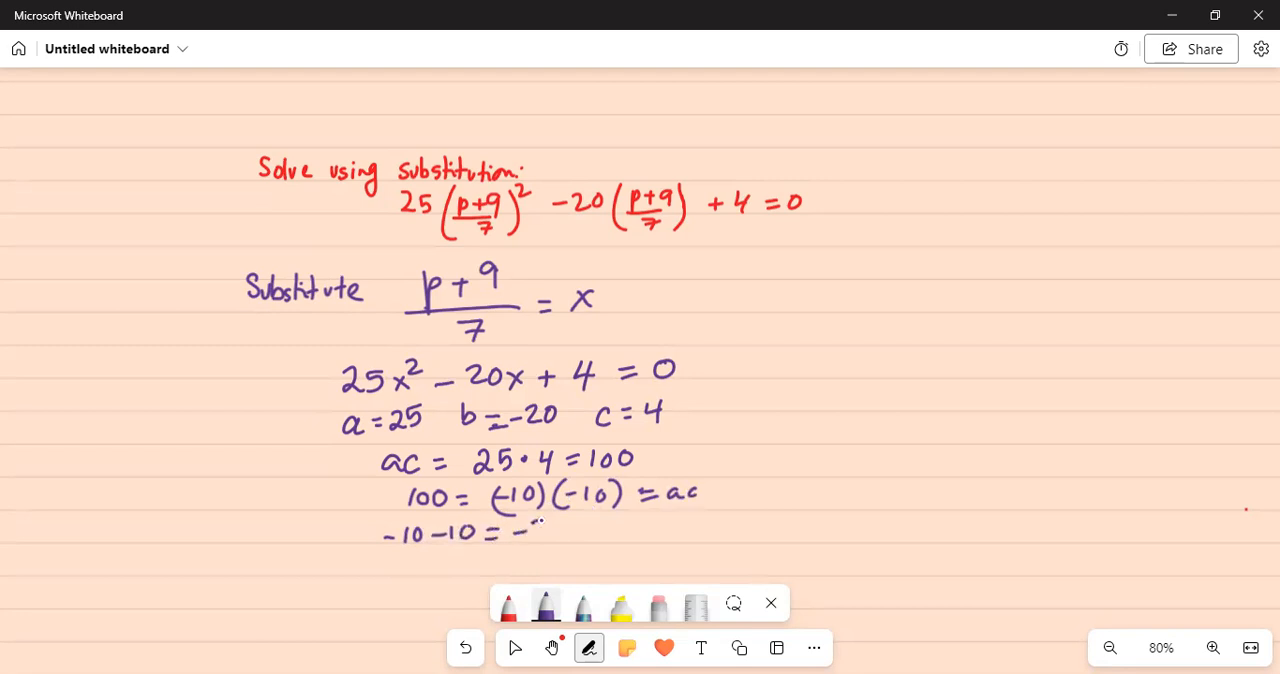
{"action": "type", "text": "-20 = b"}
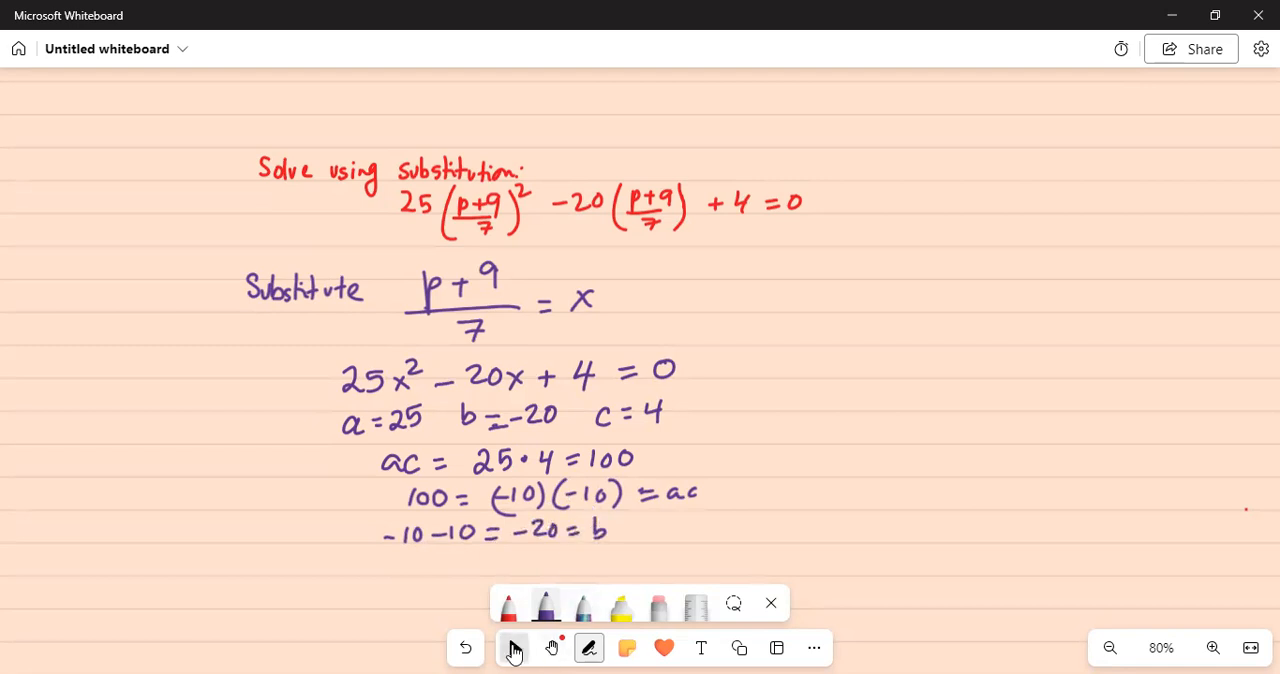
Scroll the board and write 25x² − 10x − 10x + 4 = 0 below the coefficient work
{"action": "left_click", "coordinate": [513, 647]}
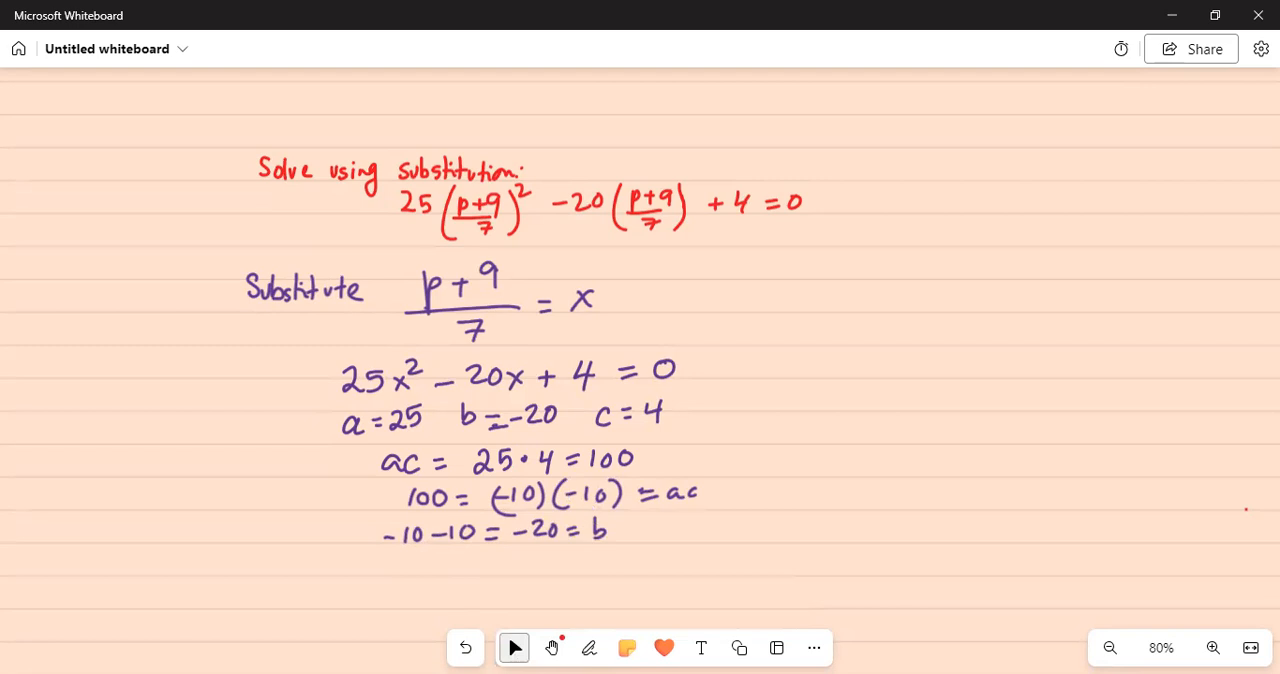
{"action": "scroll", "scroll_direction": "down", "scroll_amount": 3}
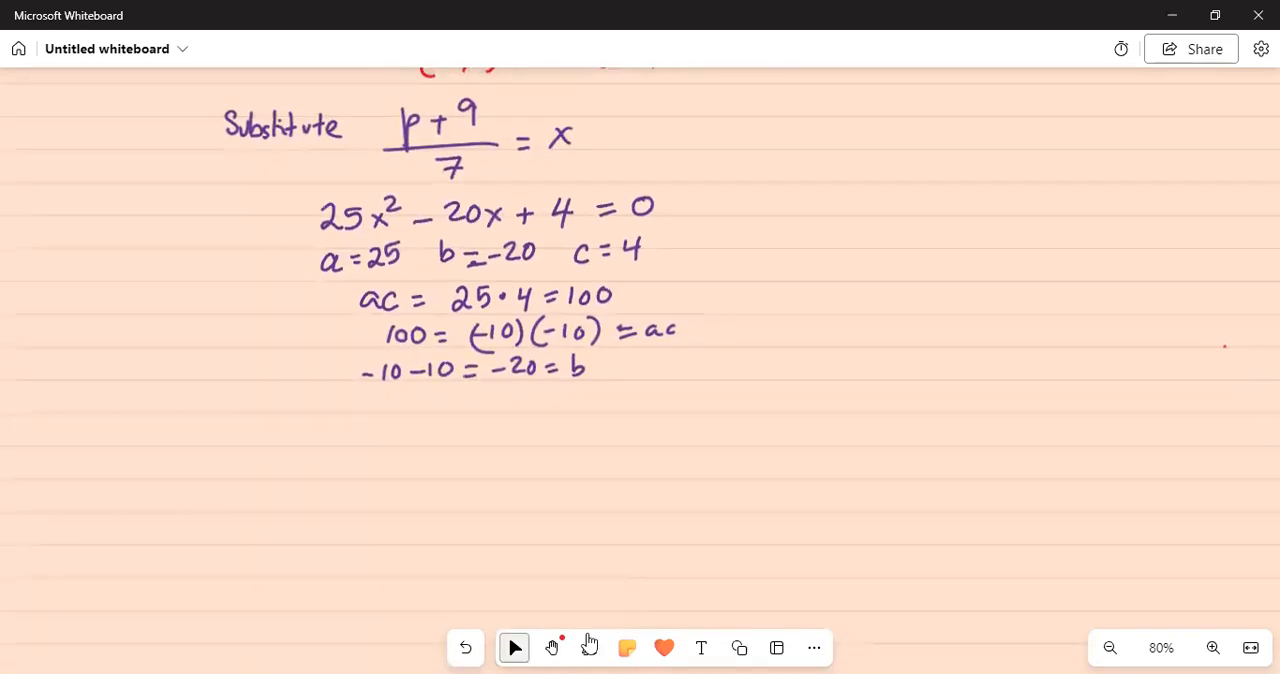
{"action": "left_click", "coordinate": [588, 647]}
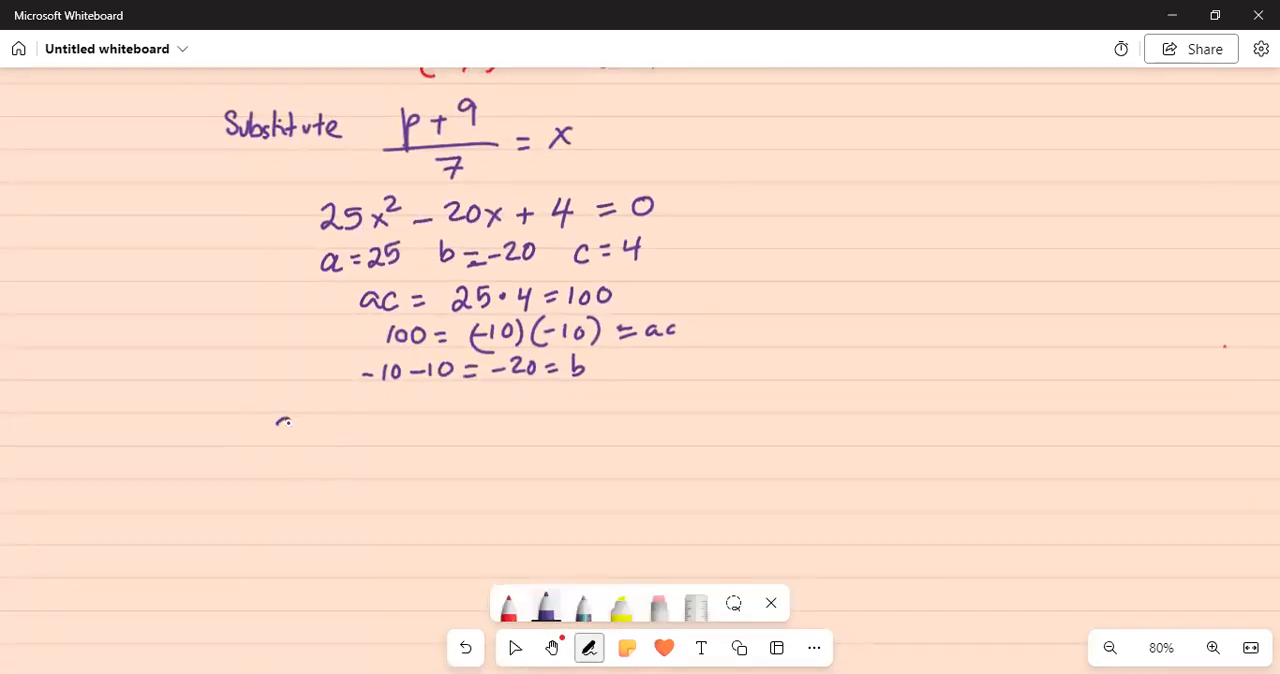
{"action": "left_click_drag", "start_coordinate": [275, 430], "coordinate": [340, 430]}
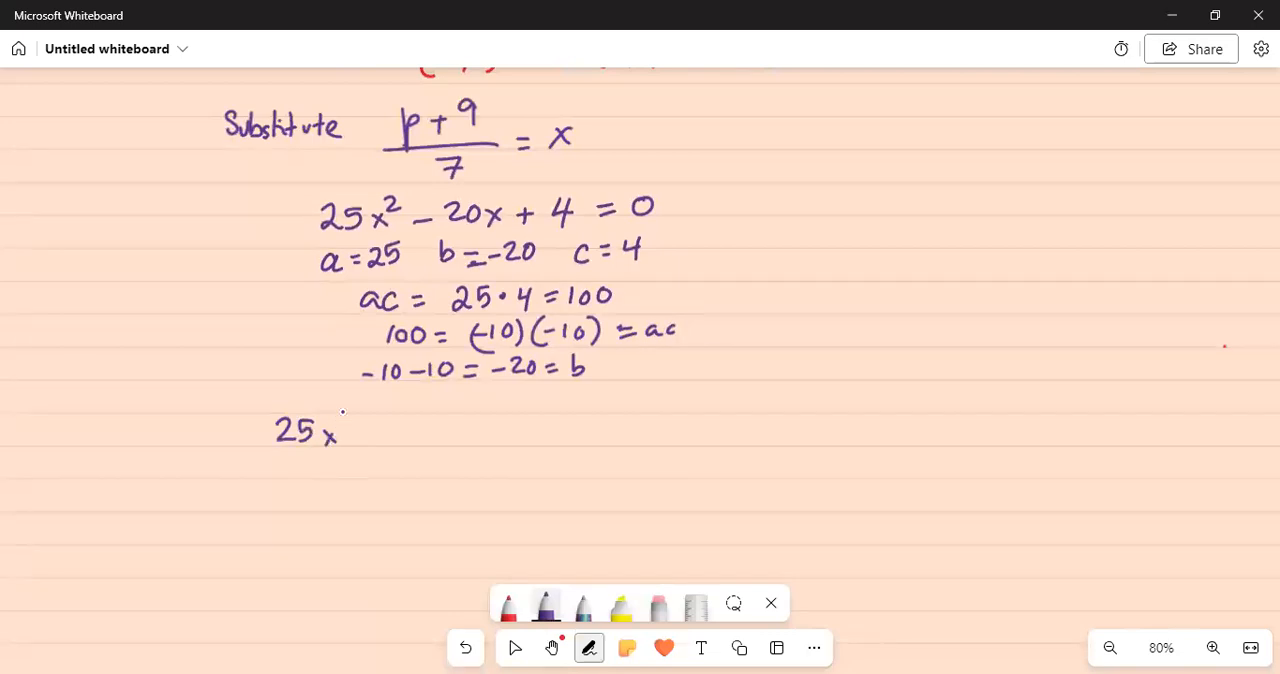
{"action": "left_click_drag", "start_coordinate": [345, 425], "coordinate": [350, 410]}
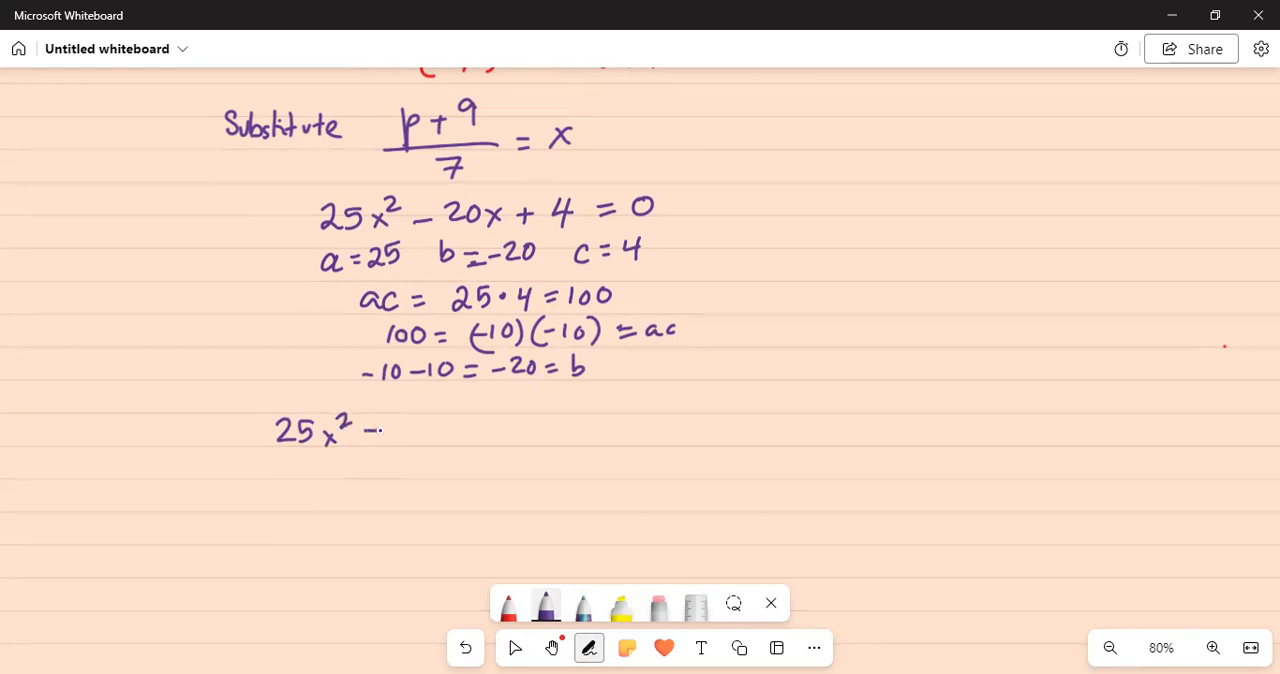
{"action": "left_click_drag", "start_coordinate": [360, 432], "coordinate": [460, 432]}
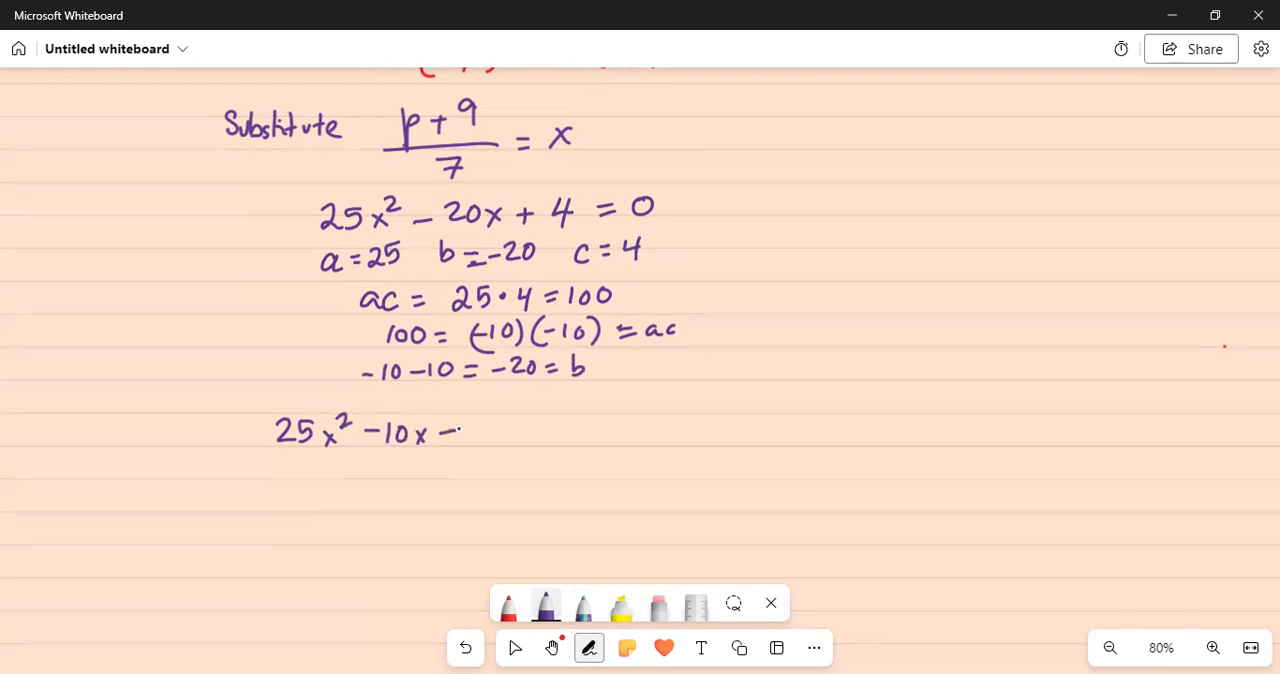
{"action": "left_click_drag", "start_coordinate": [440, 430], "coordinate": [520, 432]}
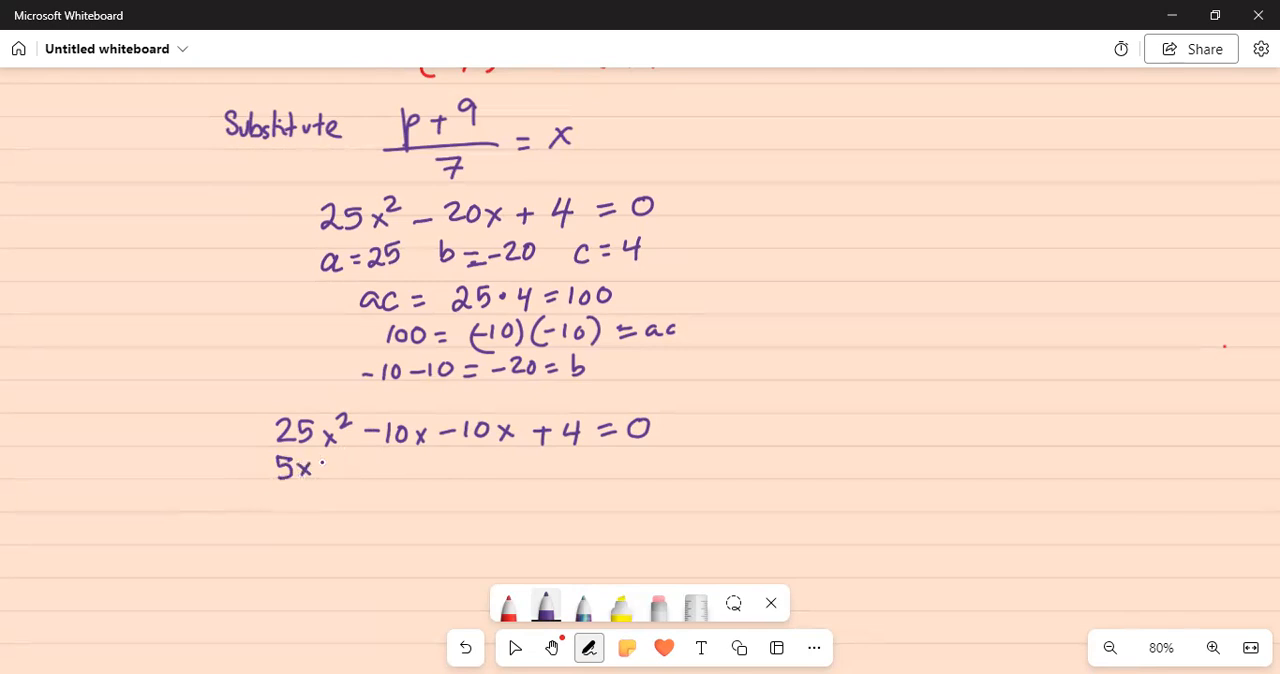
Group the terms as 5x(5x − 2) − 2(5x − 2) = 0
{"action": "left_click_drag", "start_coordinate": [330, 455], "coordinate": [330, 485]}
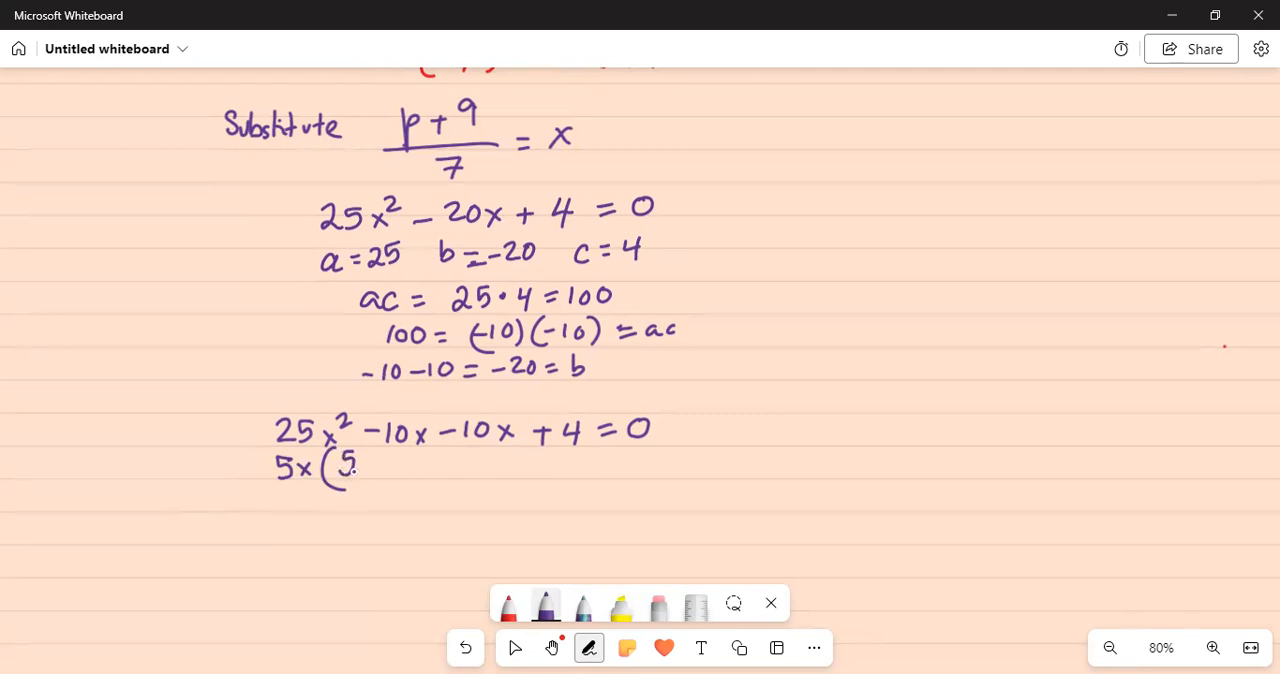
{"action": "left_click_drag", "start_coordinate": [360, 463], "coordinate": [378, 470]}
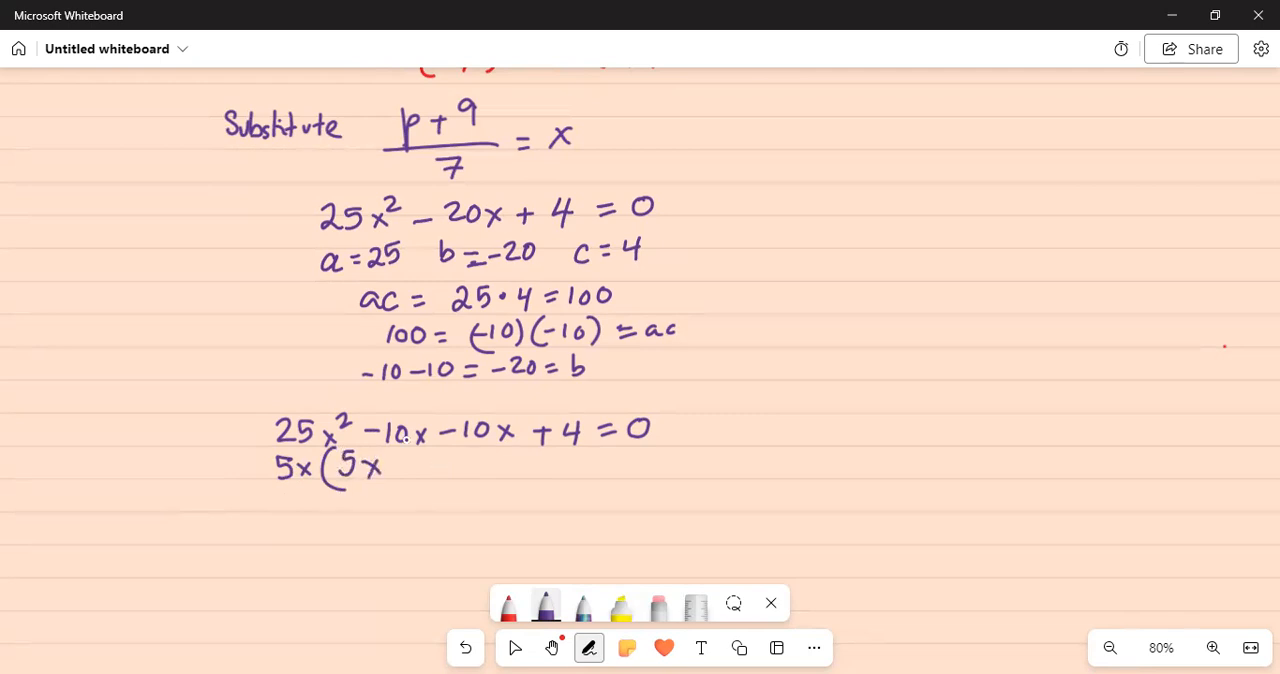
{"action": "left_click", "coordinate": [400, 475]}
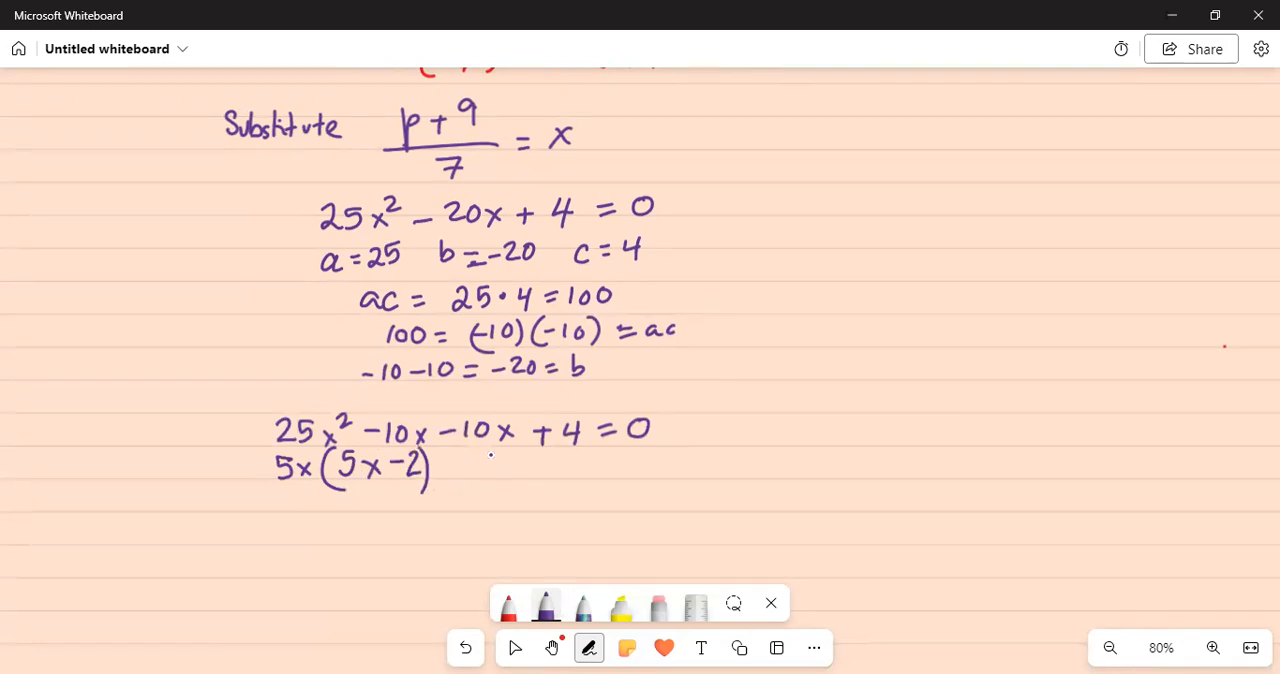
{"action": "left_click_drag", "start_coordinate": [490, 470], "coordinate": [520, 470]}
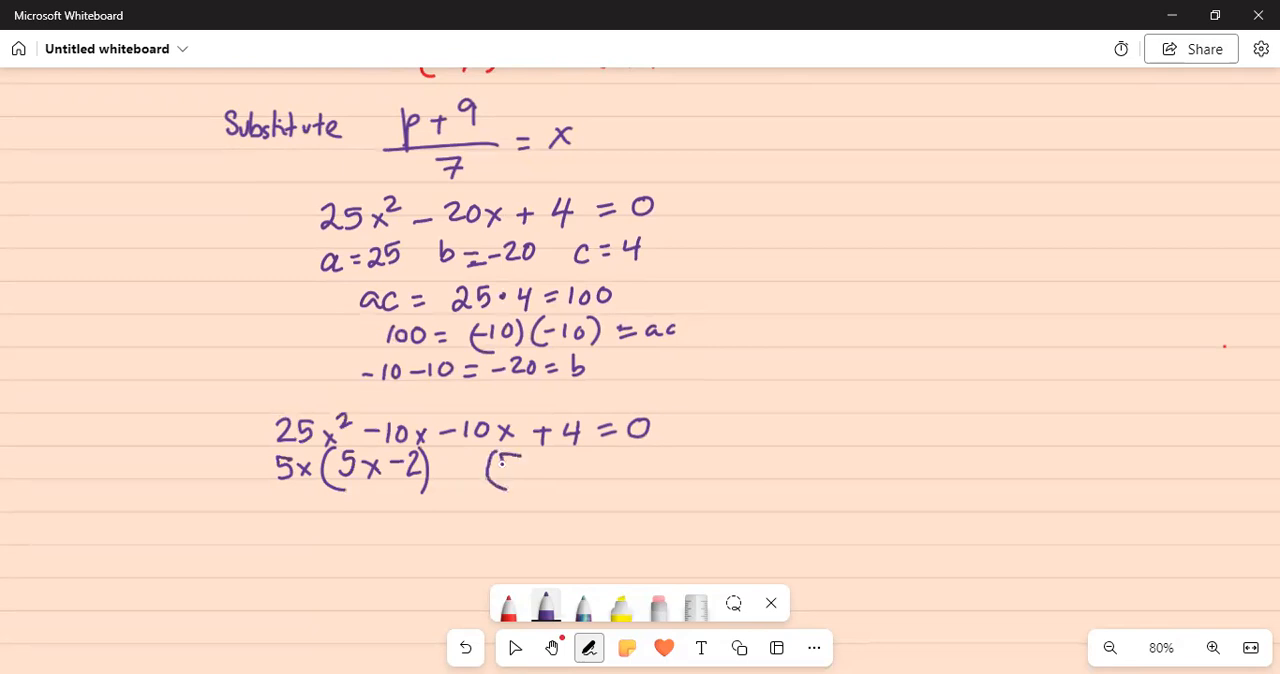
{"action": "left_click_drag", "start_coordinate": [495, 467], "coordinate": [540, 467]}
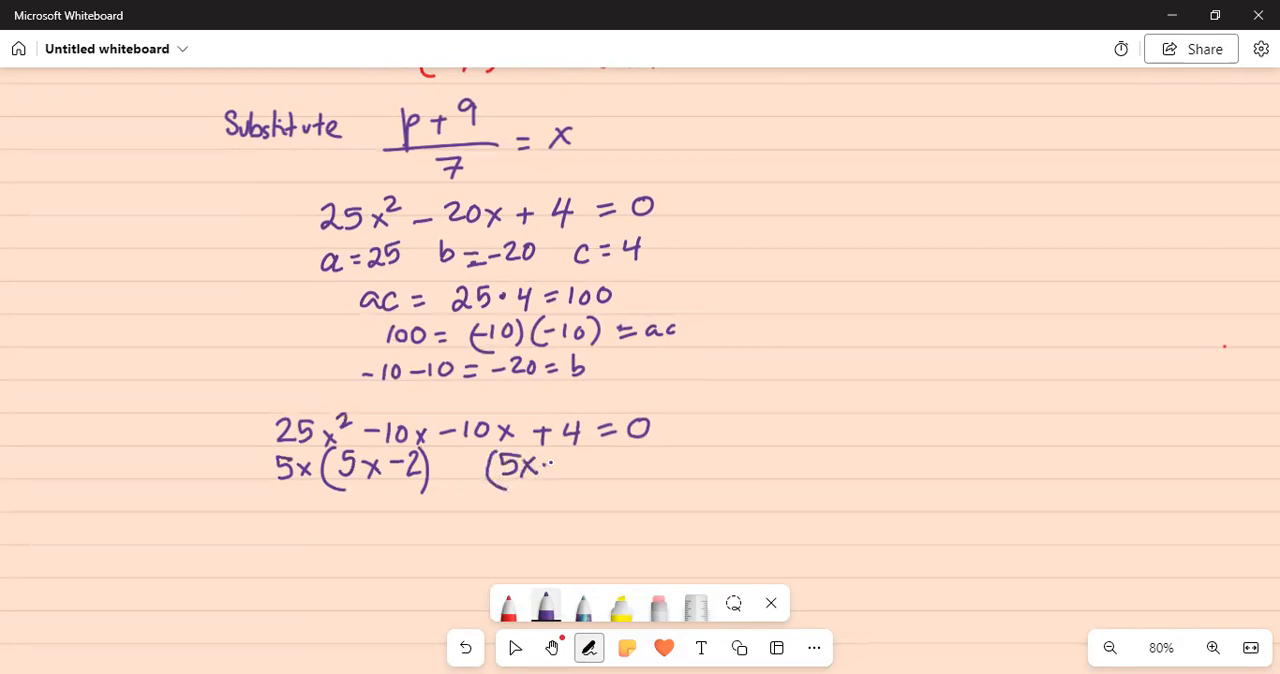
{"action": "left_click_drag", "start_coordinate": [548, 462], "coordinate": [578, 462]}
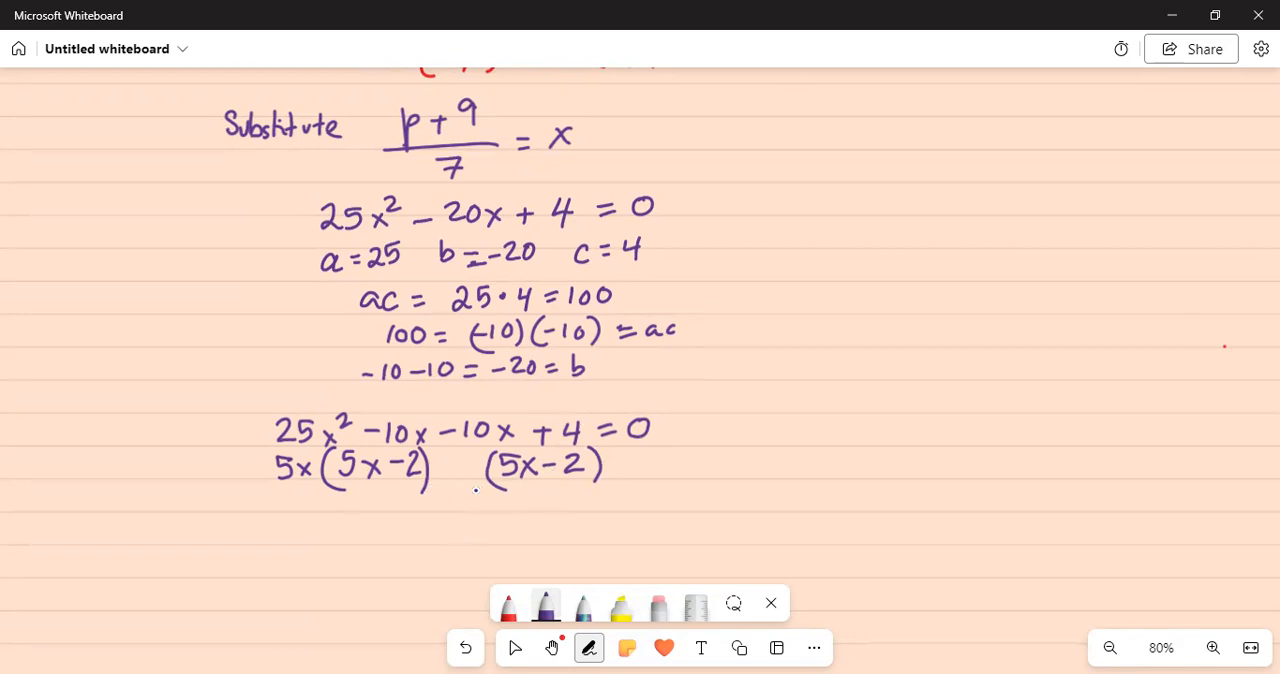
{"action": "left_click", "coordinate": [455, 463]}
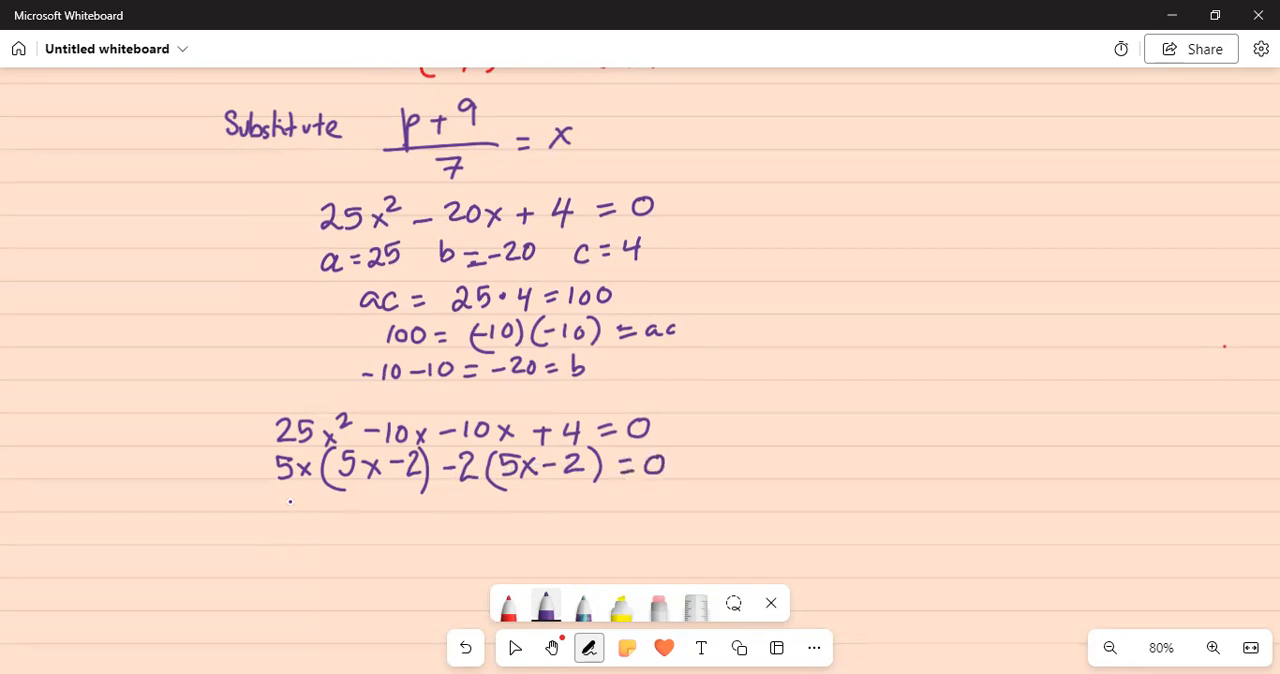
Write the factored form (5x − 2)² = 0 on a new line
{"action": "left_click_drag", "start_coordinate": [305, 500], "coordinate": [300, 530]}
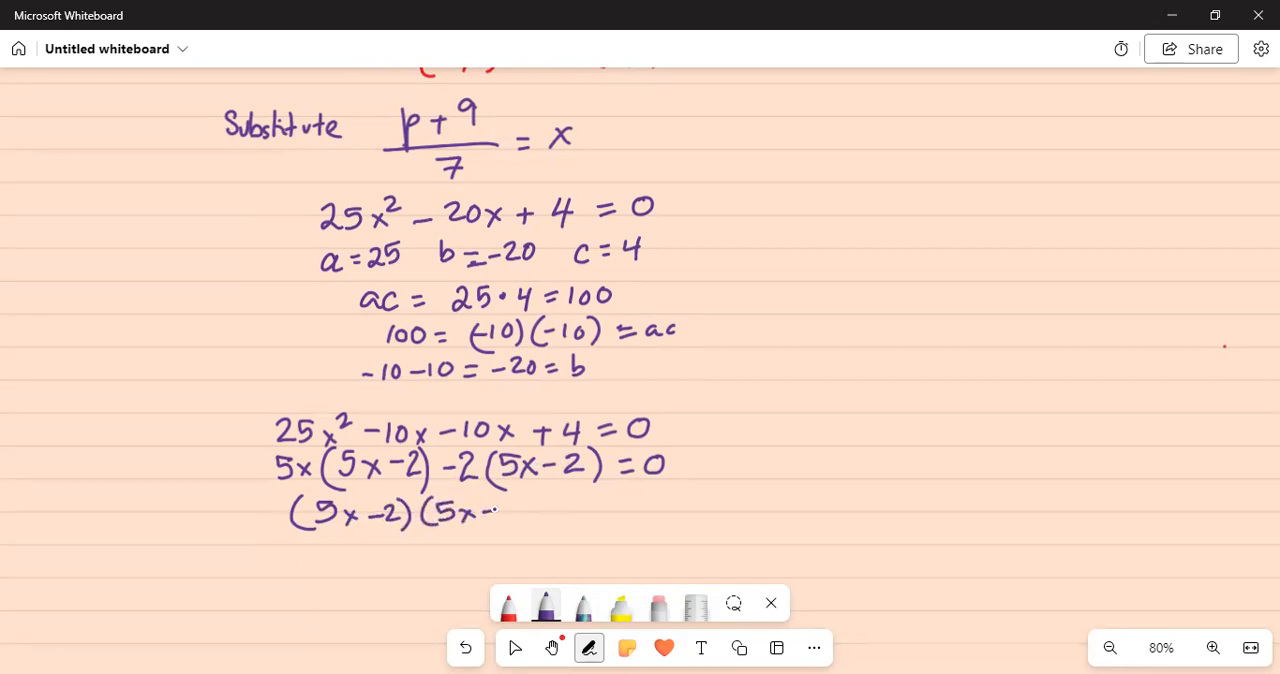
{"action": "left_click_drag", "start_coordinate": [480, 512], "coordinate": [525, 518]}
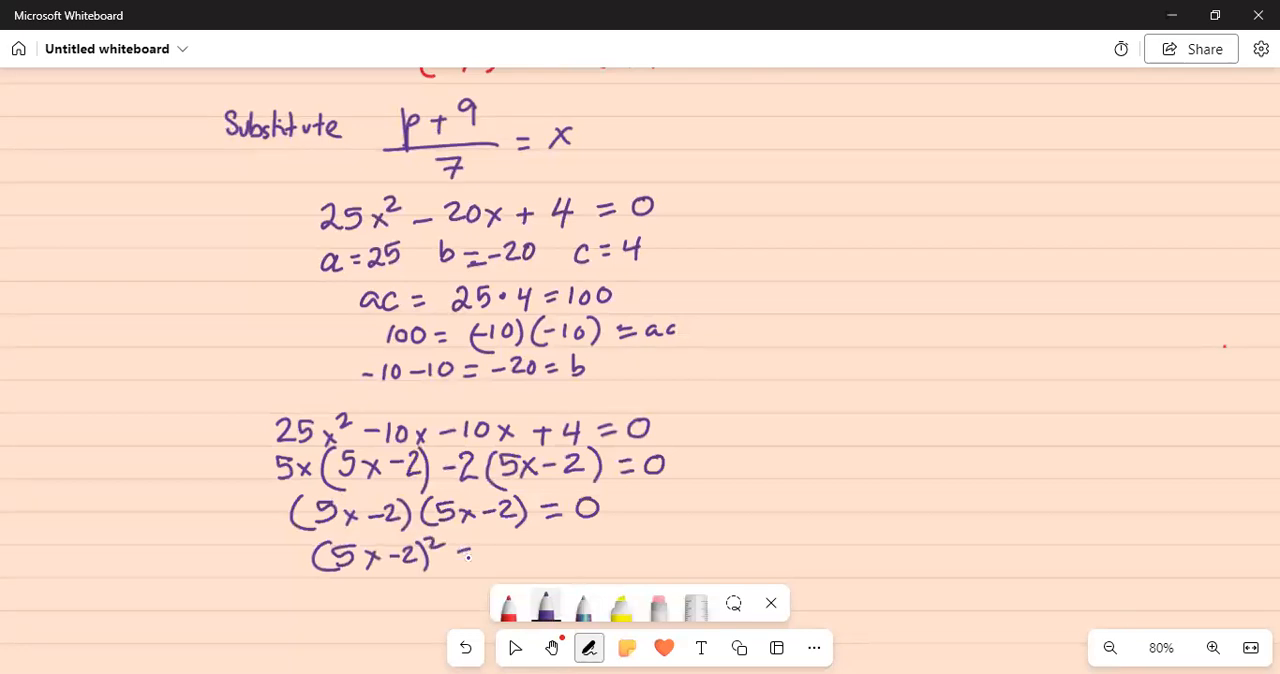
{"action": "type", "text": "= 0"}
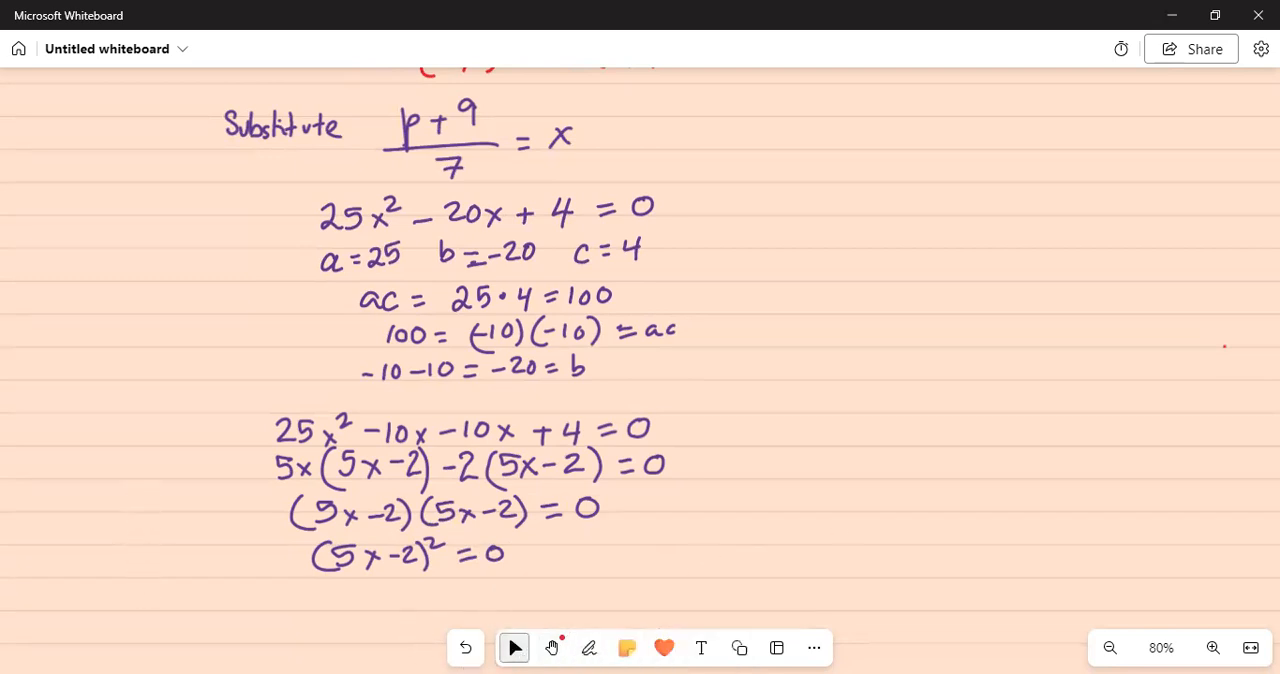
In red ink, add 2 to both sides of 5x − 2 = 0 and divide by 5, giving x = 2/5
{"action": "scroll", "scroll_direction": "down", "scroll_amount": 3}
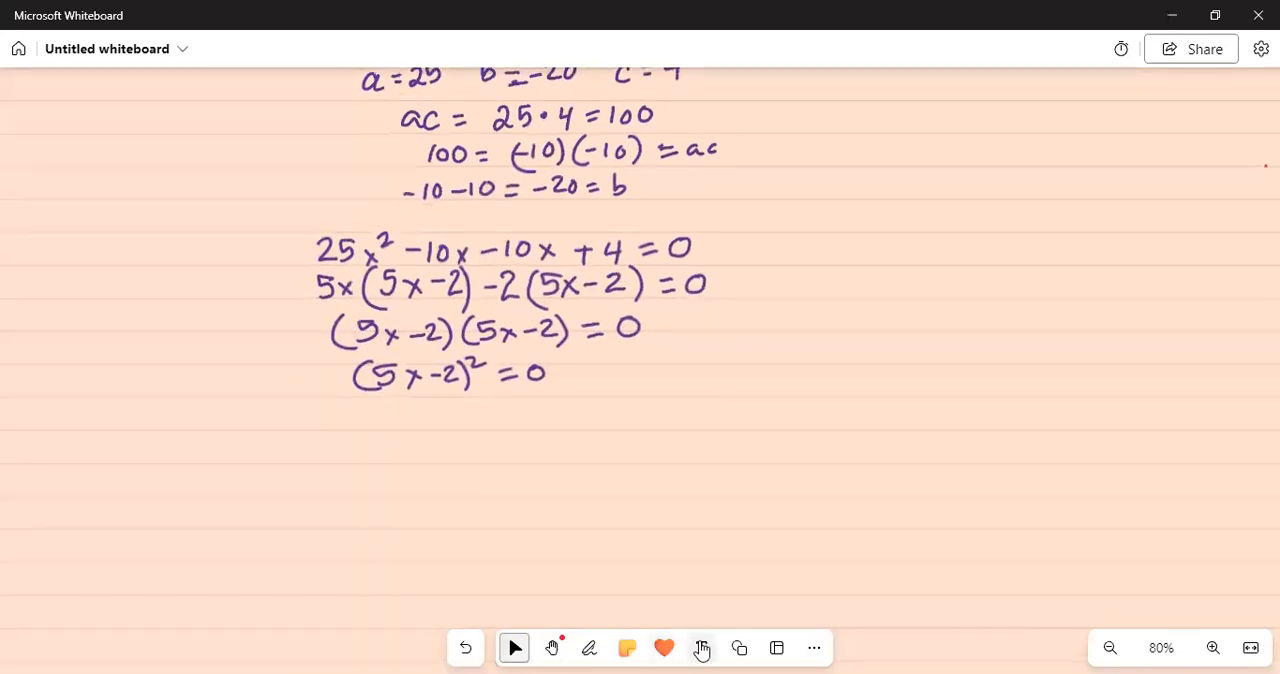
{"action": "left_click", "coordinate": [589, 648]}
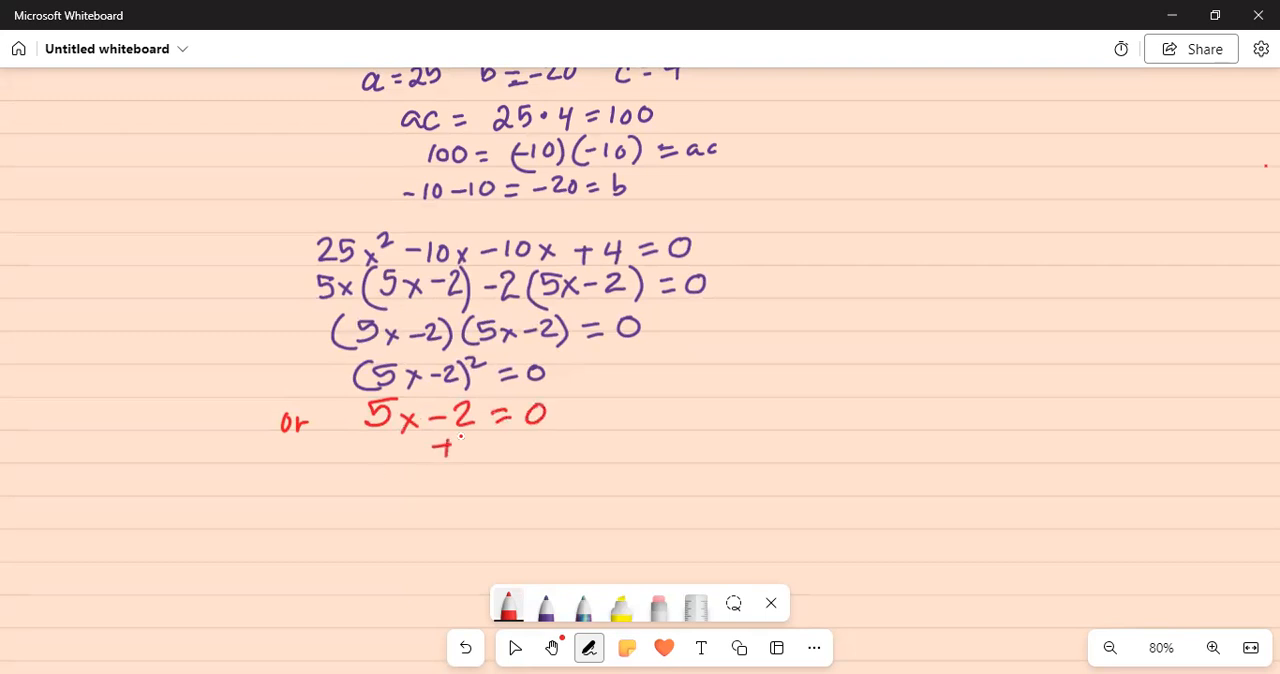
{"action": "left_click_drag", "start_coordinate": [445, 445], "coordinate": [555, 445]}
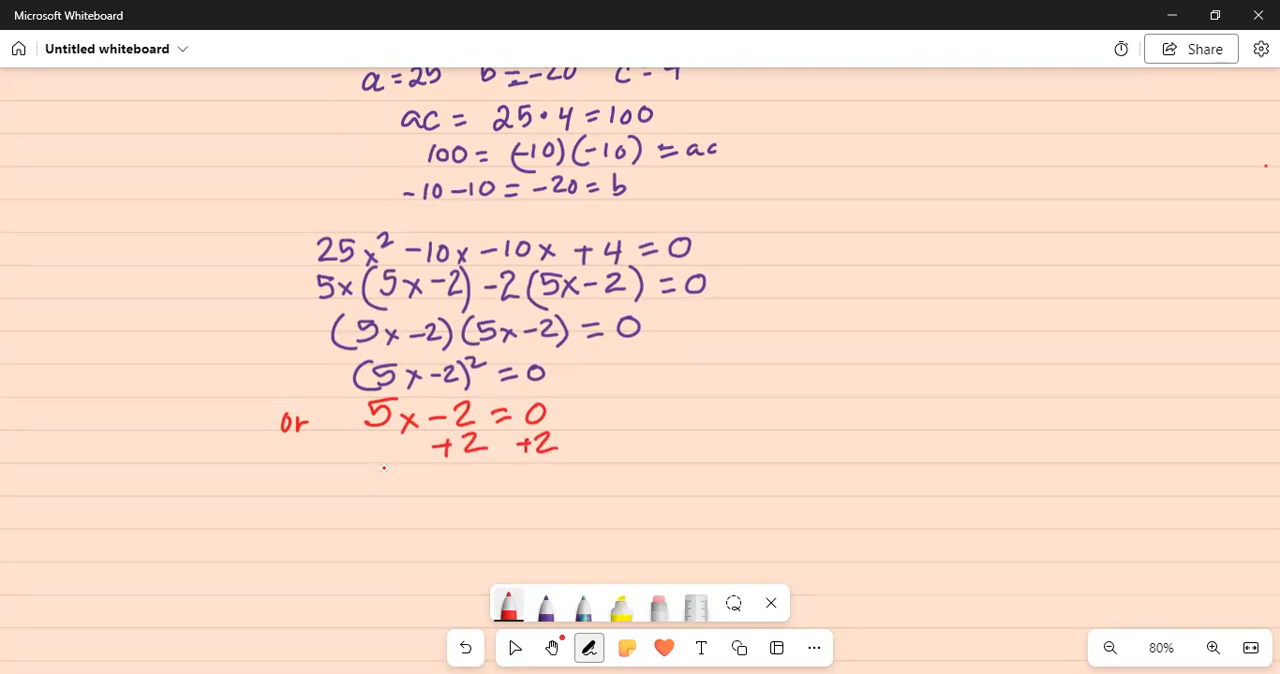
{"action": "left_click_drag", "start_coordinate": [370, 480], "coordinate": [450, 480]}
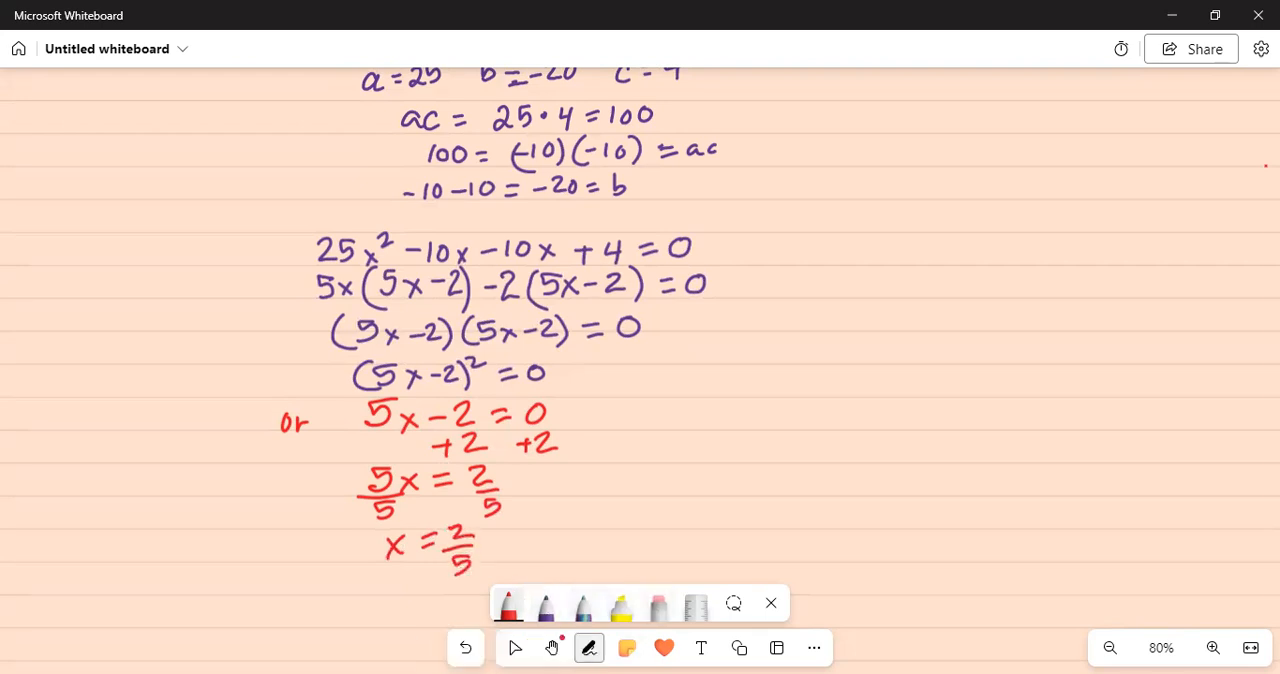
{"action": "left_click", "coordinate": [514, 648]}
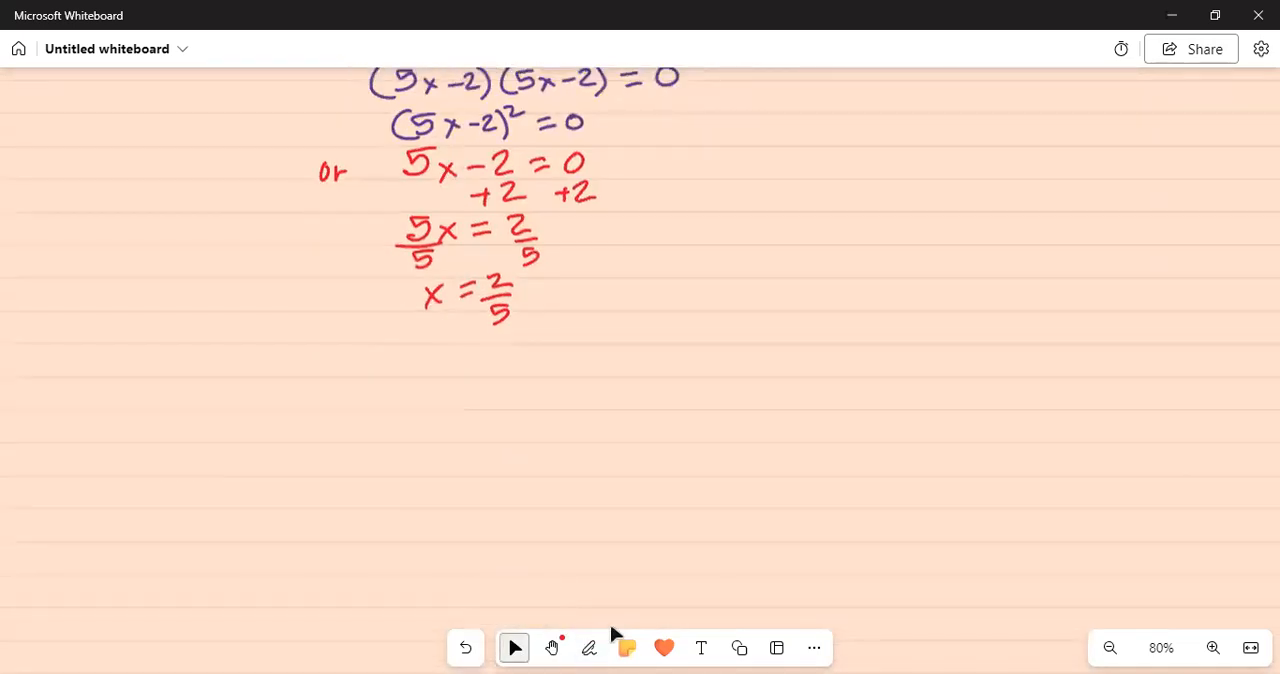
Write (p+9)/7 = 2/5 in red and multiply both sides by 7, cancelling the 7s
{"action": "left_click", "coordinate": [589, 647]}
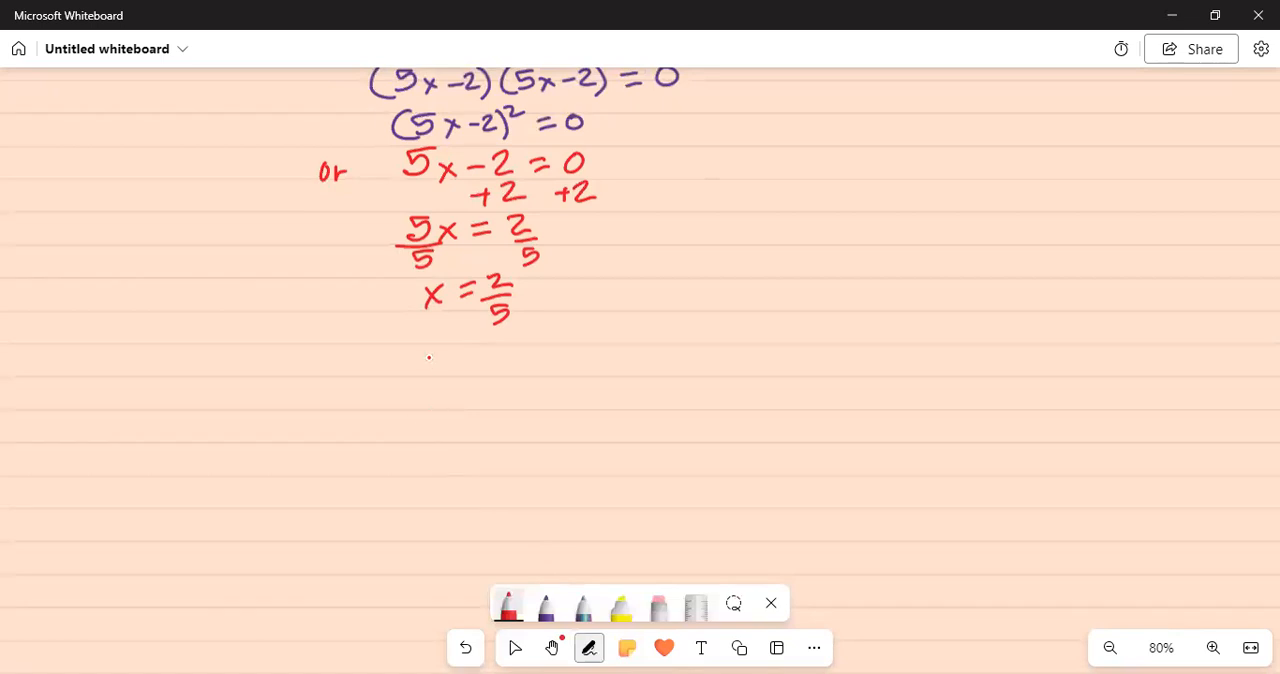
{"action": "left_click_drag", "start_coordinate": [400, 370], "coordinate": [455, 360]}
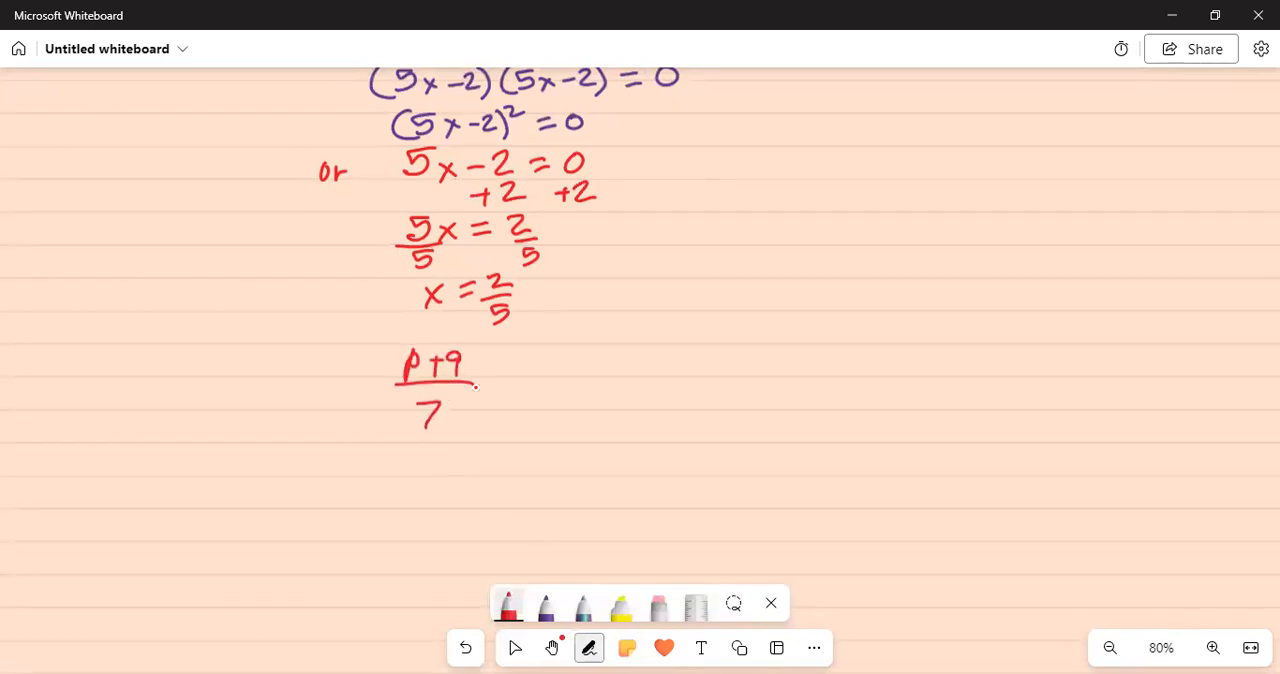
{"action": "left_click_drag", "start_coordinate": [490, 380], "coordinate": [545, 360]}
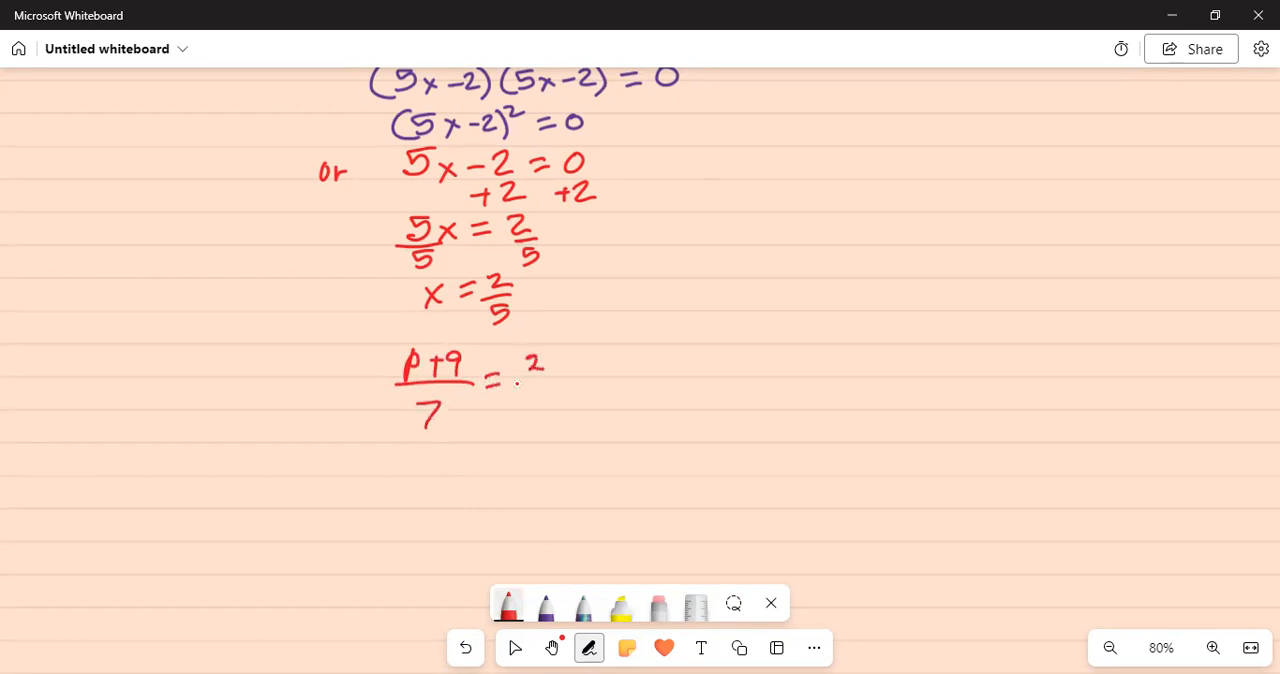
{"action": "left_click_drag", "start_coordinate": [530, 375], "coordinate": [535, 400]}
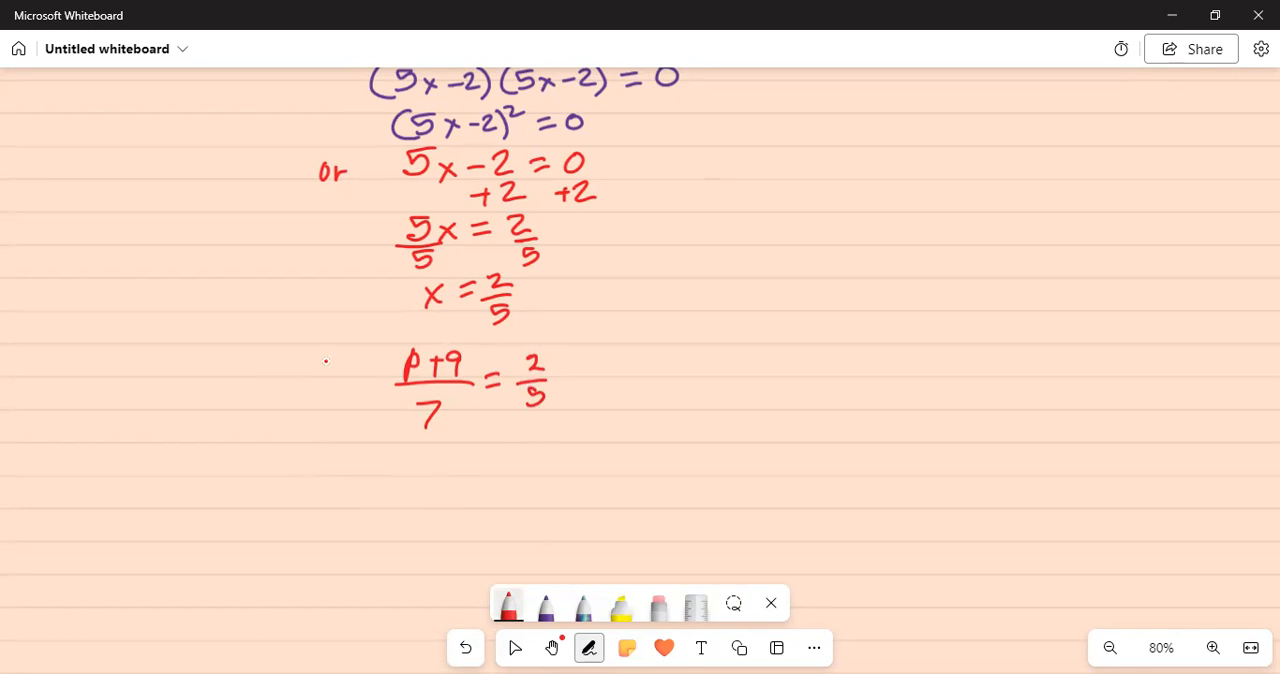
{"action": "left_click_drag", "start_coordinate": [325, 360], "coordinate": [340, 390]}
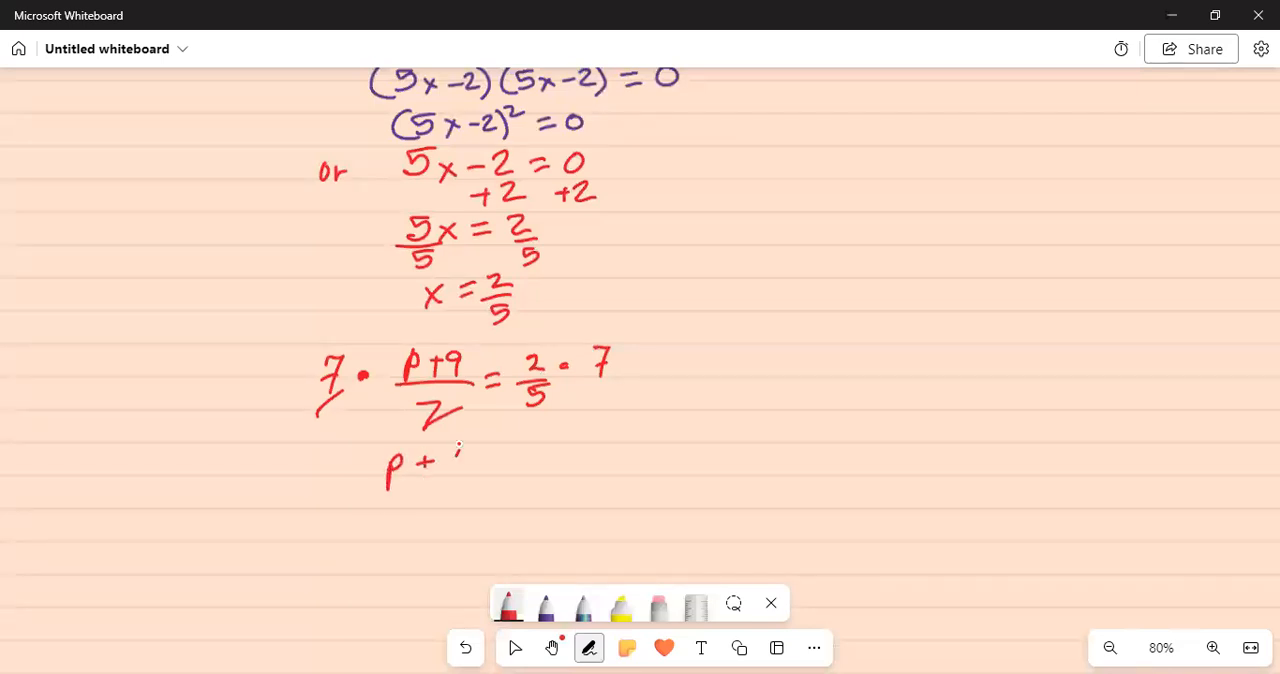
Write p + 9 = 14/5 and subtract 9 under both sides
{"action": "left_click_drag", "start_coordinate": [430, 465], "coordinate": [510, 460]}
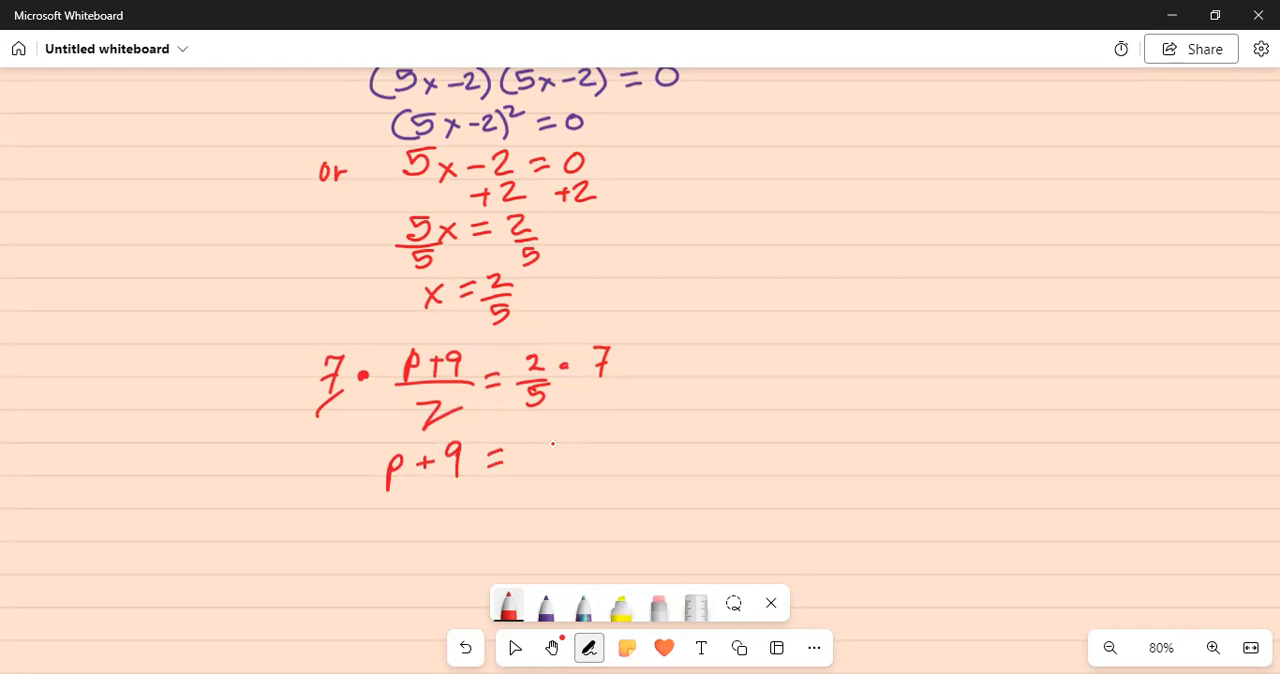
{"action": "left_click_drag", "start_coordinate": [545, 445], "coordinate": [575, 440]}
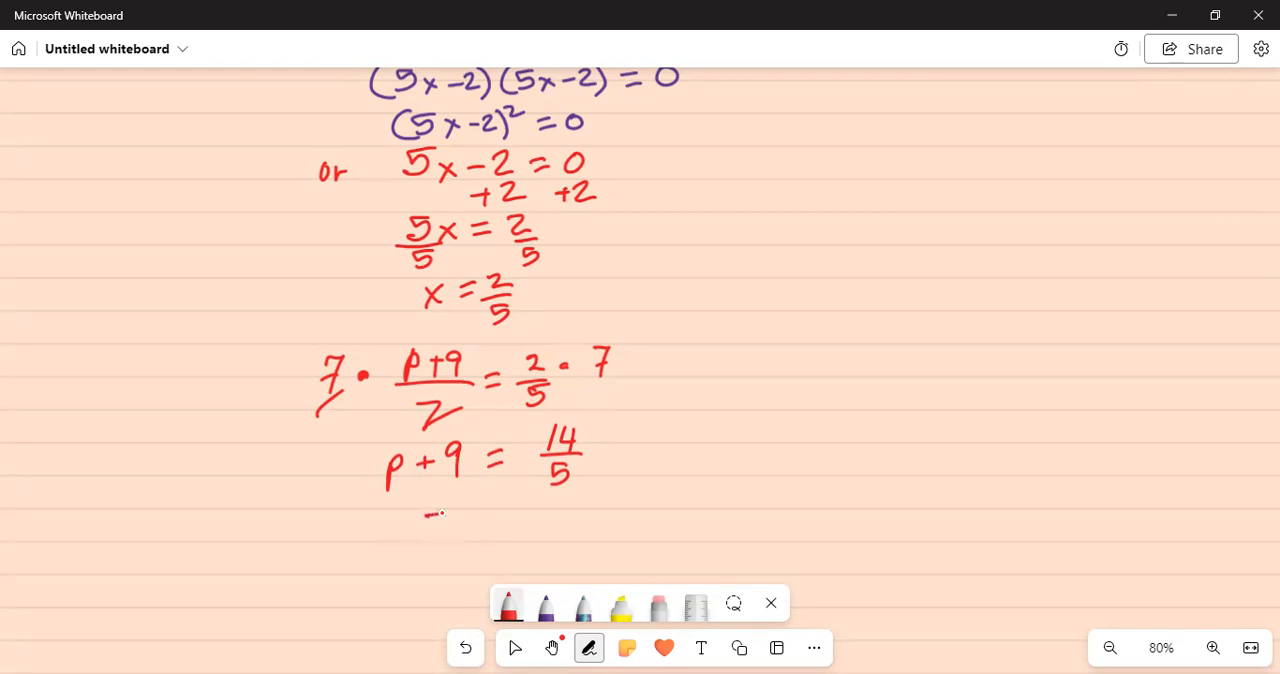
{"action": "left_click_drag", "start_coordinate": [420, 510], "coordinate": [570, 510]}
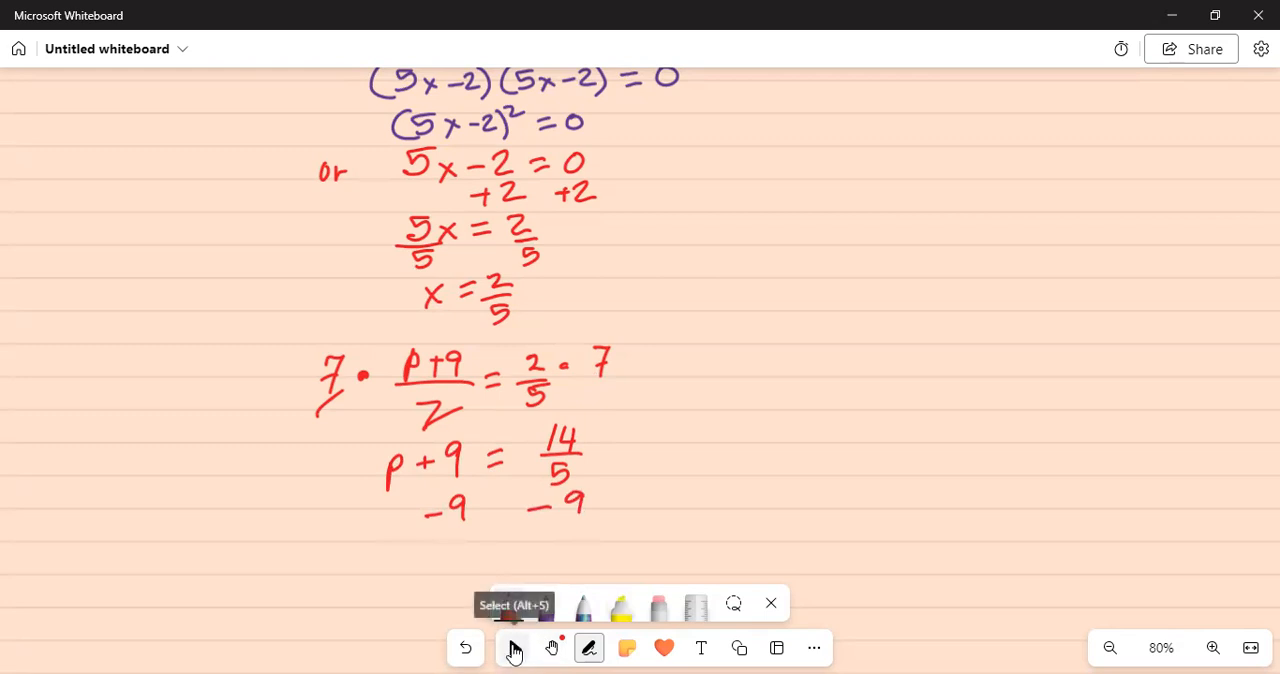
{"action": "left_click", "coordinate": [513, 647]}
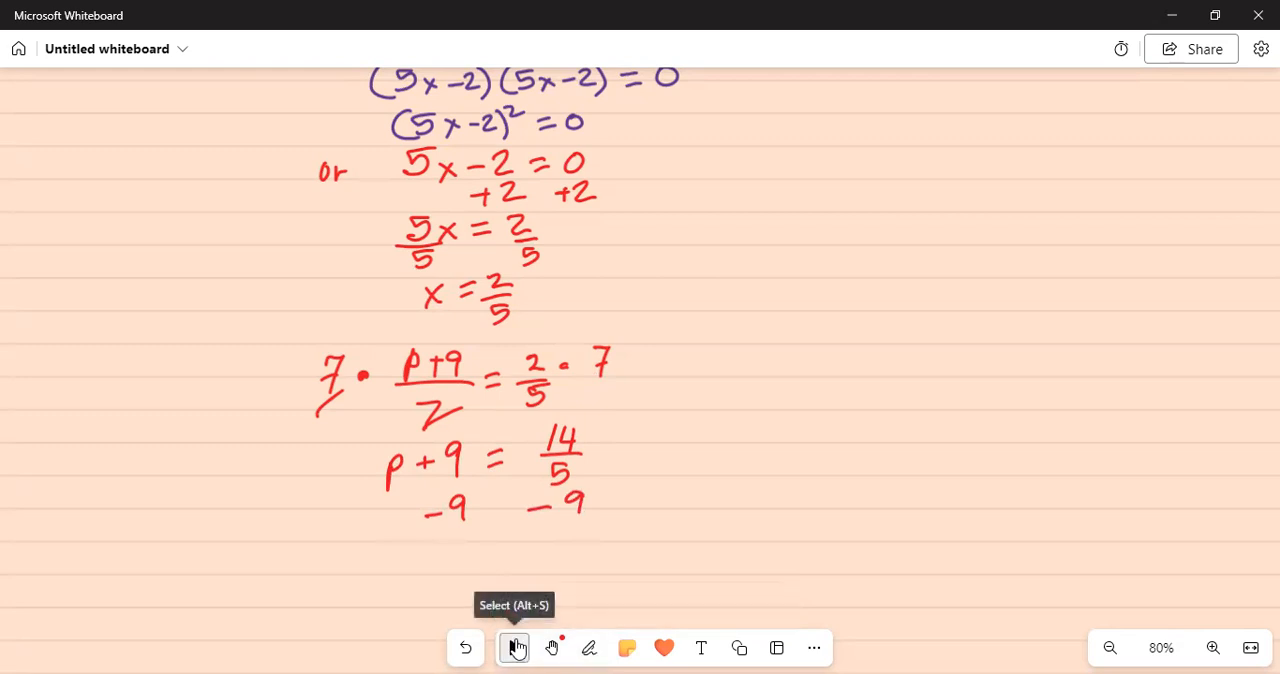
Write p = 14/5 − 9, then rewrite it as p = 14/5 − 9/1
{"action": "scroll", "scroll_direction": "down", "scroll_amount": 3}
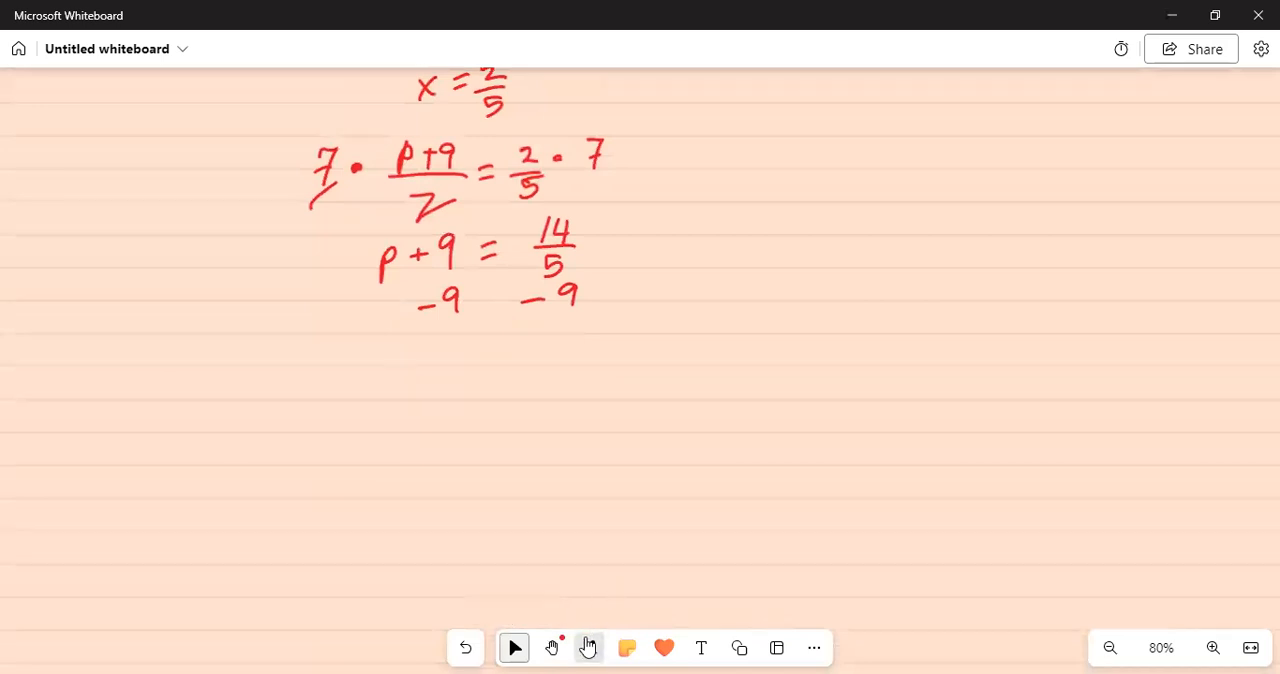
{"action": "left_click", "coordinate": [588, 647]}
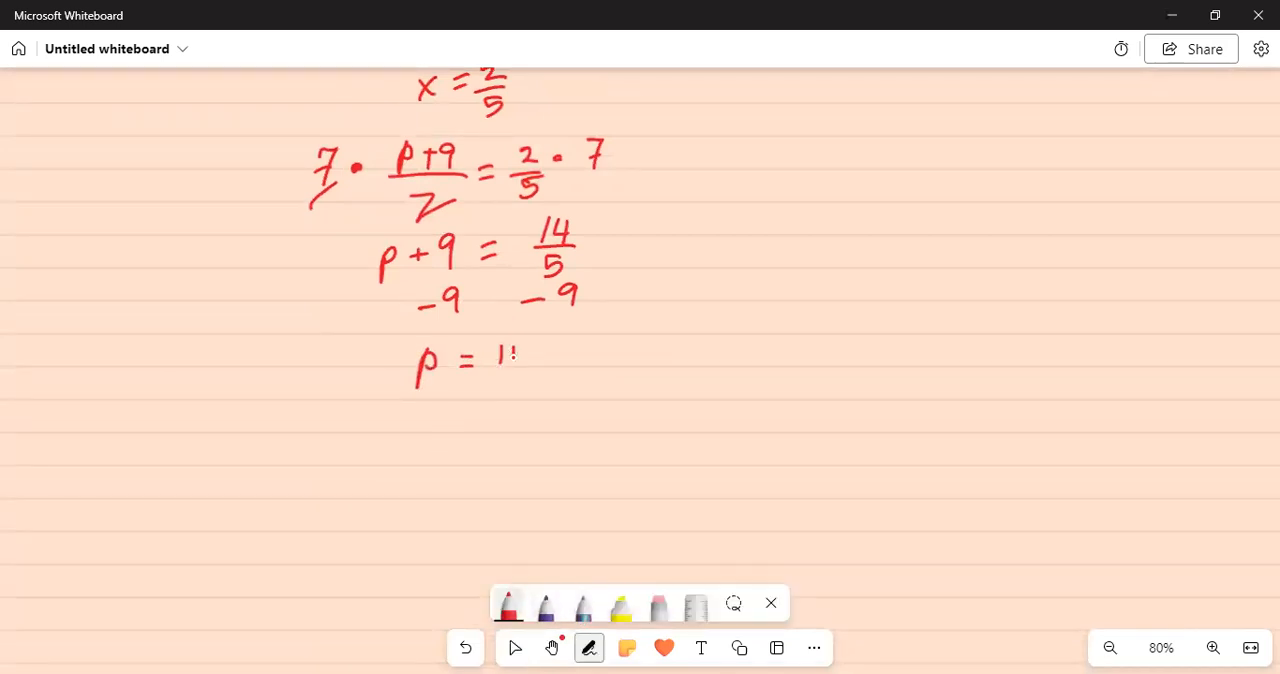
{"action": "left_click_drag", "start_coordinate": [490, 360], "coordinate": [510, 395]}
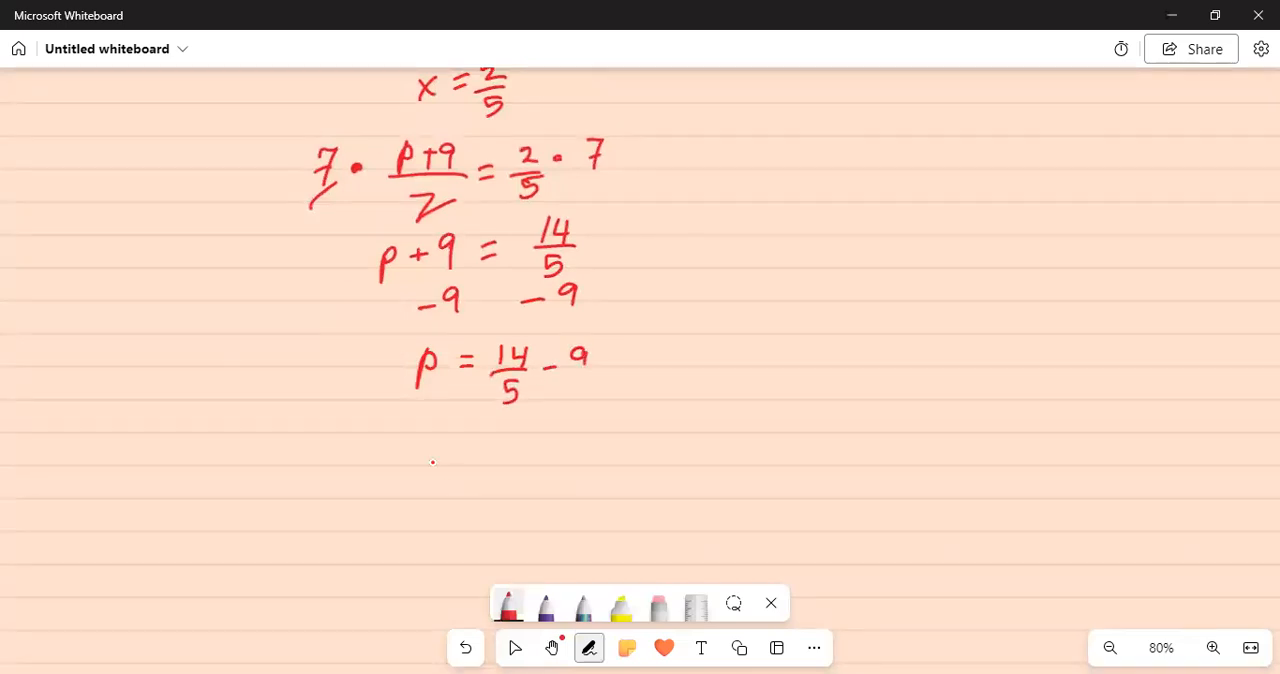
{"action": "left_click_drag", "start_coordinate": [410, 445], "coordinate": [460, 430]}
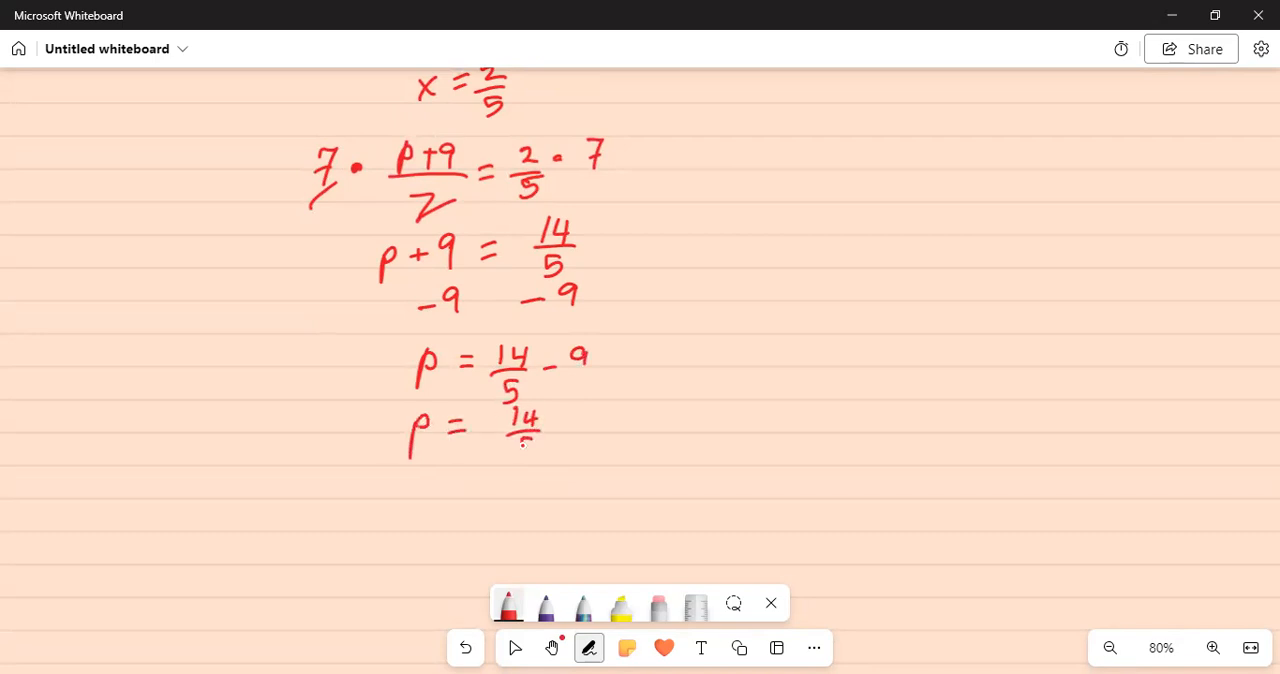
{"action": "left_click_drag", "start_coordinate": [520, 445], "coordinate": [615, 420]}
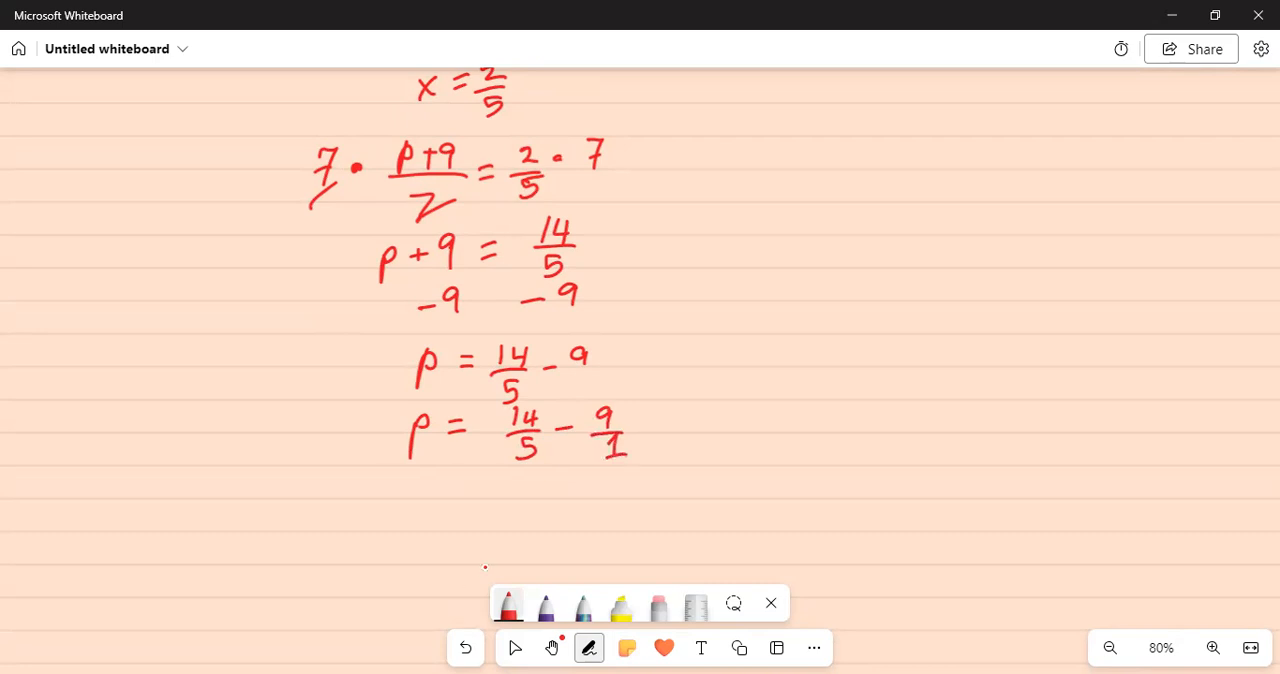
{"action": "mouse_move", "coordinate": [438, 527]}
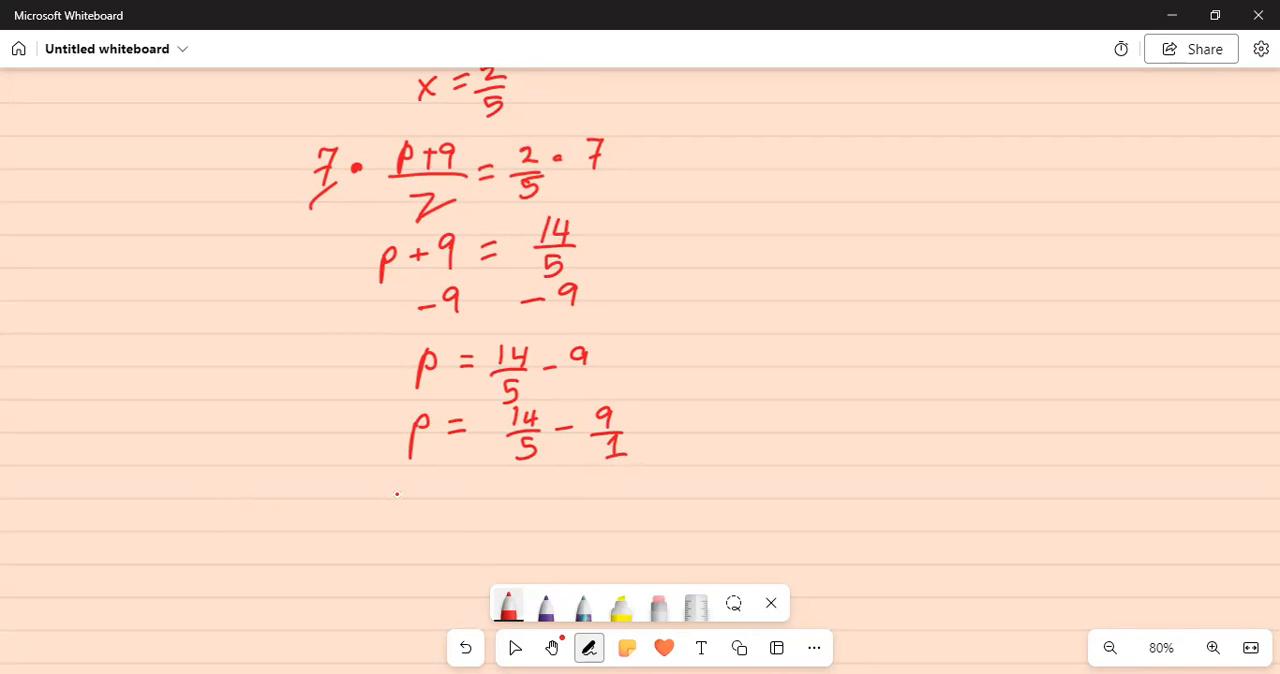
Start a new line reading p = 14/5 − for the common denominator
{"action": "left_click_drag", "start_coordinate": [400, 495], "coordinate": [455, 495]}
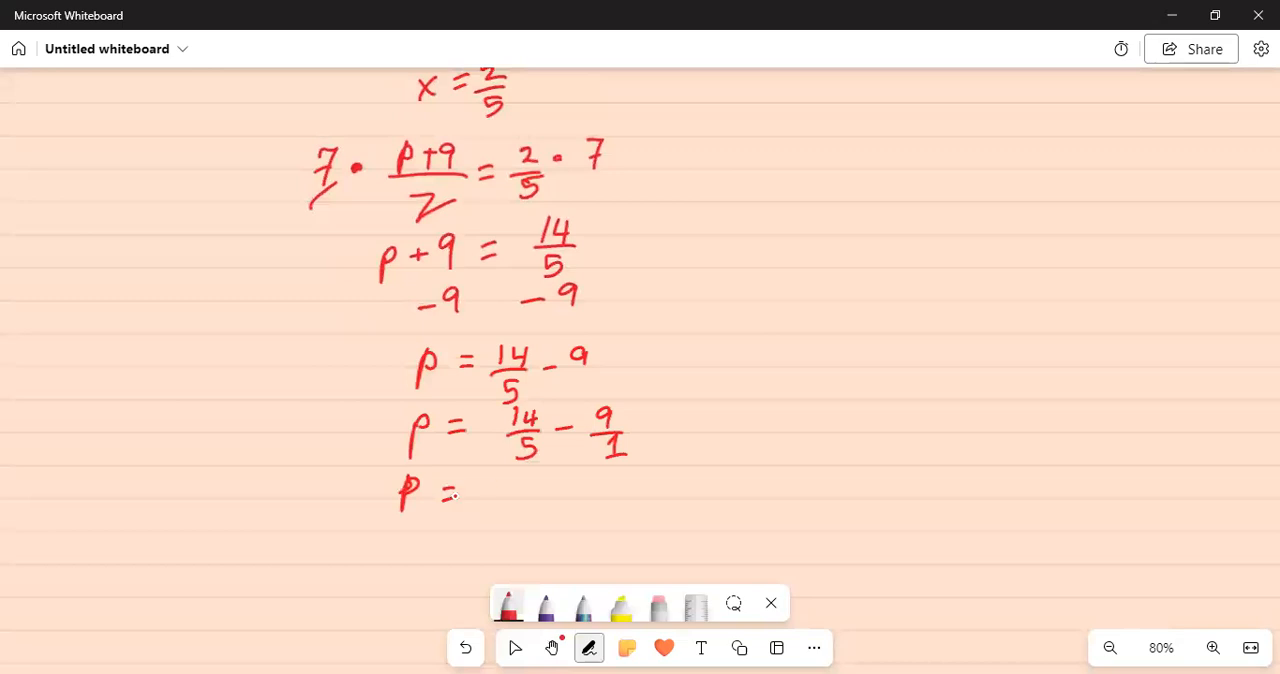
{"action": "left_click_drag", "start_coordinate": [505, 480], "coordinate": [540, 500]}
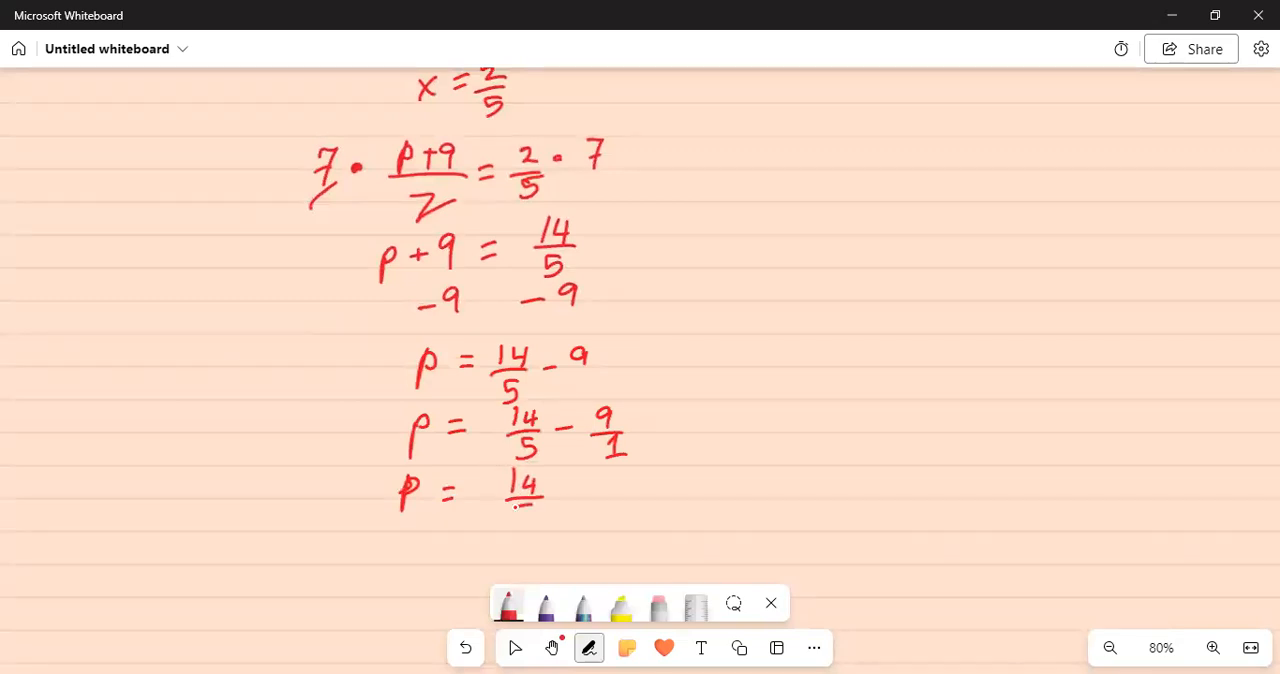
{"action": "left_click_drag", "start_coordinate": [515, 500], "coordinate": [575, 490]}
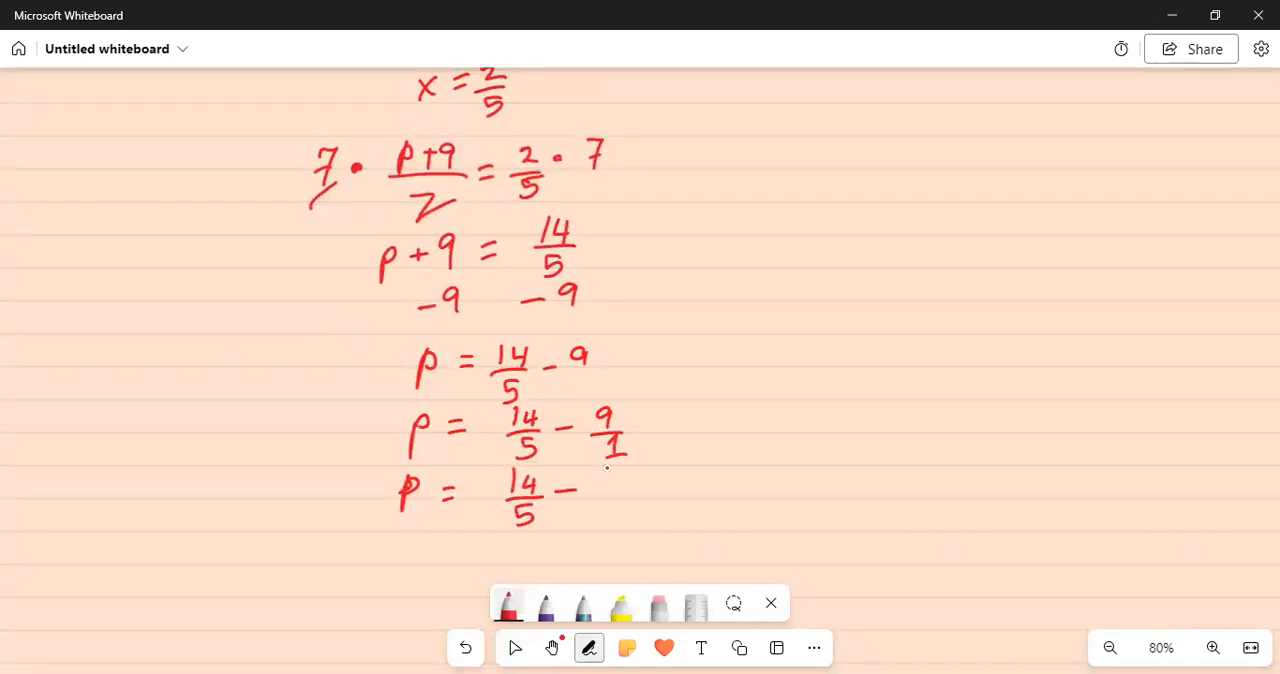
Write (9·5)/(1·5) = (14 − 45)/5 = −31/5 and the solution set {−31/5} below
{"action": "left_click", "coordinate": [620, 485]}
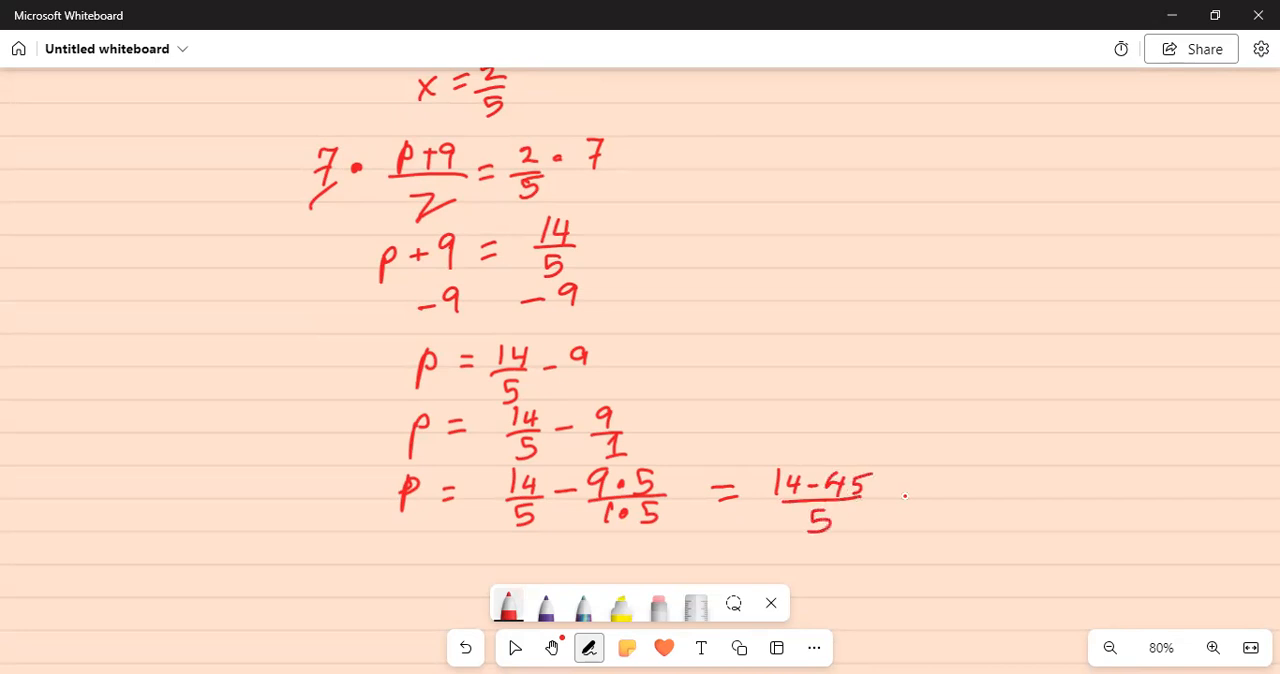
{"action": "left_click_drag", "start_coordinate": [895, 495], "coordinate": [915, 497]}
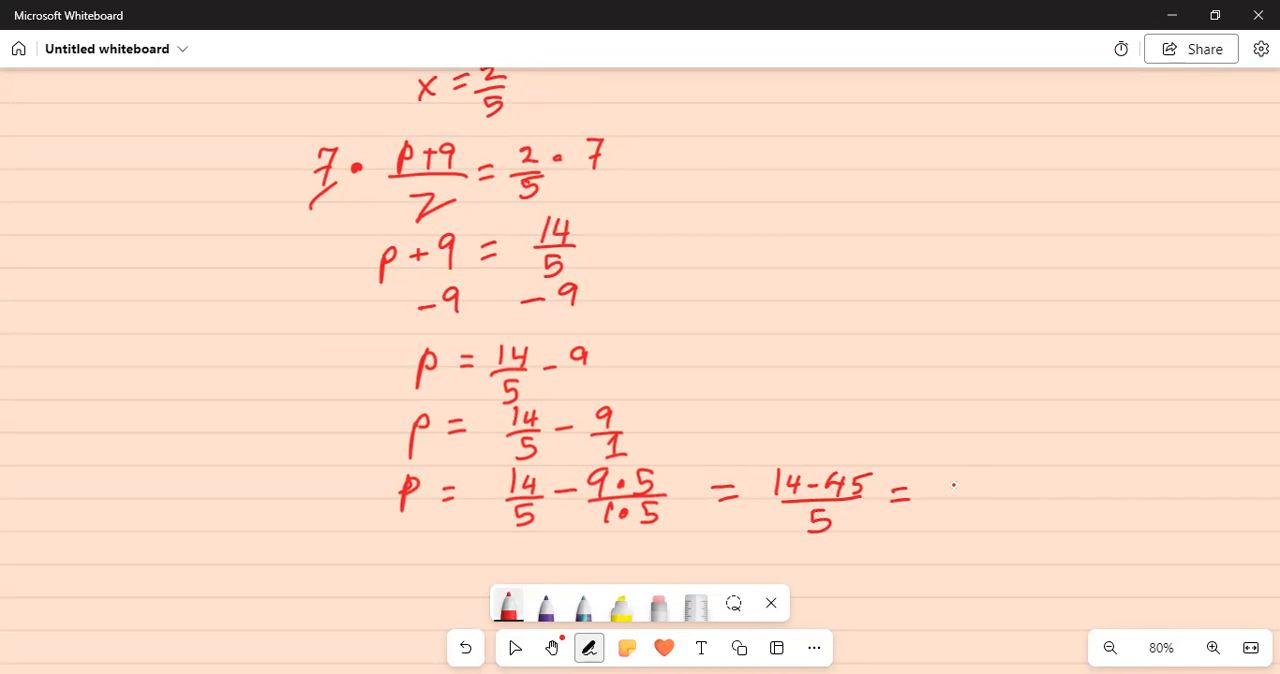
{"action": "left_click_drag", "start_coordinate": [945, 488], "coordinate": [965, 488]}
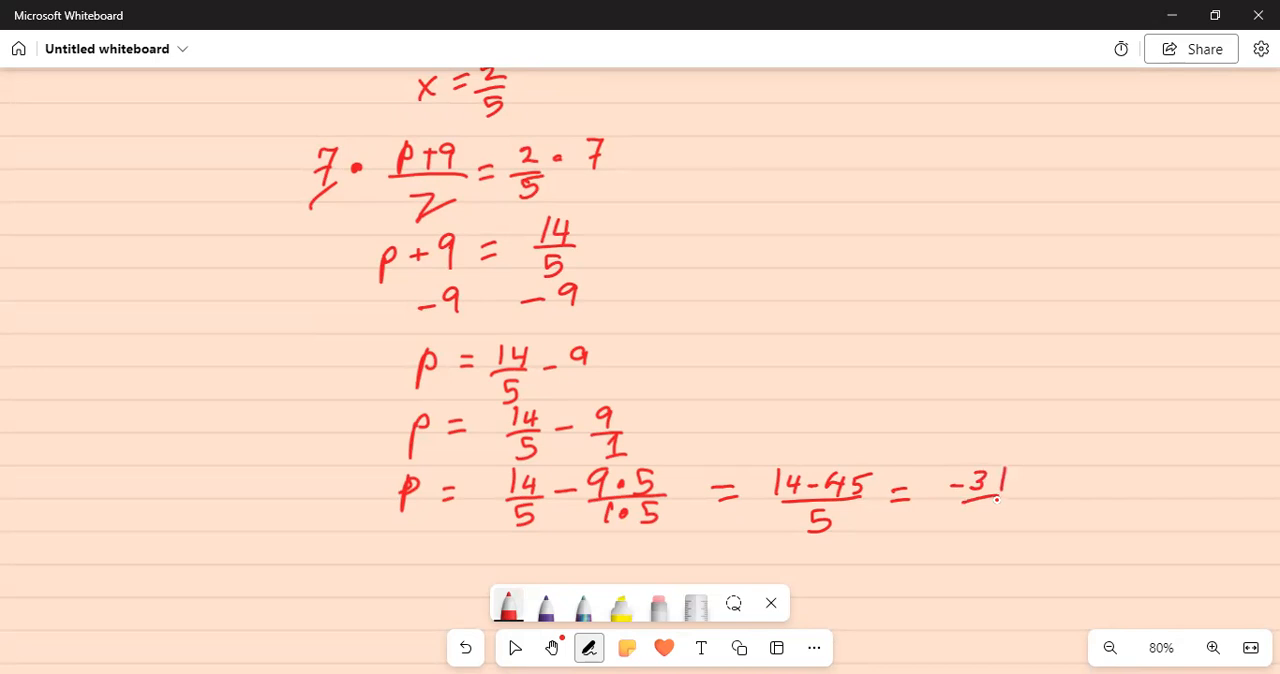
{"action": "left_click_drag", "start_coordinate": [985, 495], "coordinate": [995, 525]}
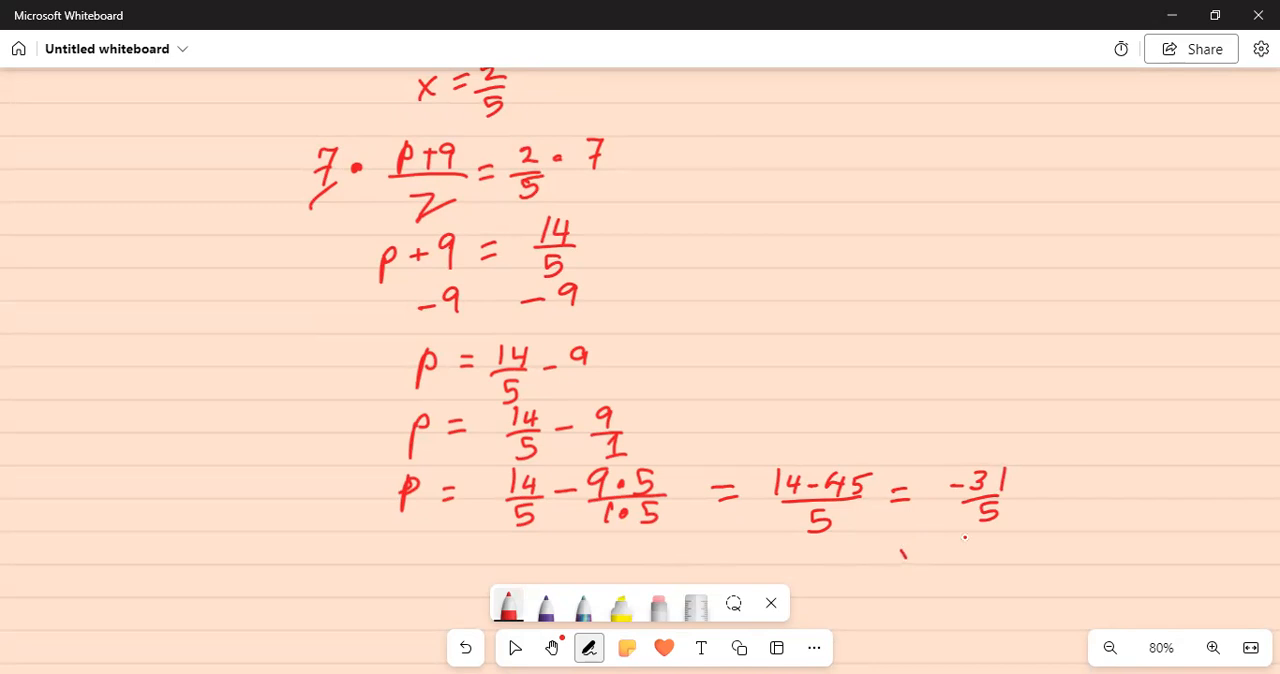
{"action": "left_click_drag", "start_coordinate": [965, 540], "coordinate": [960, 590]}
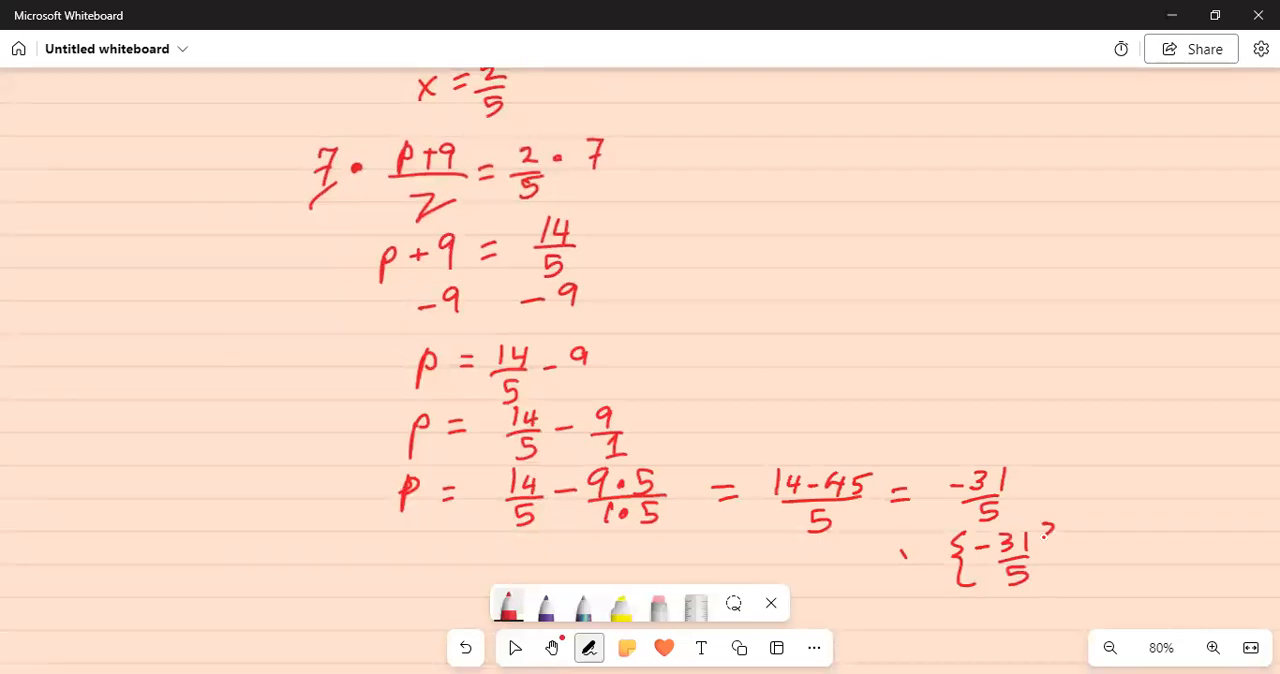
{"action": "left_click_drag", "start_coordinate": [1050, 525], "coordinate": [1050, 590]}
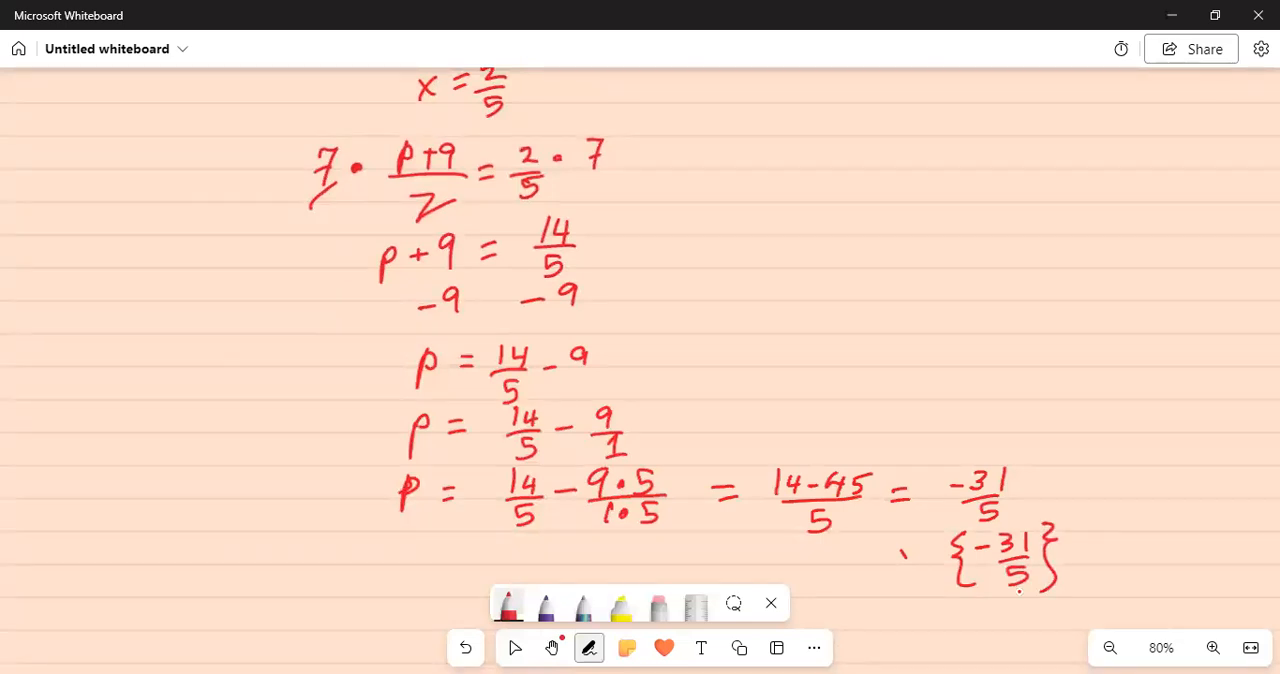